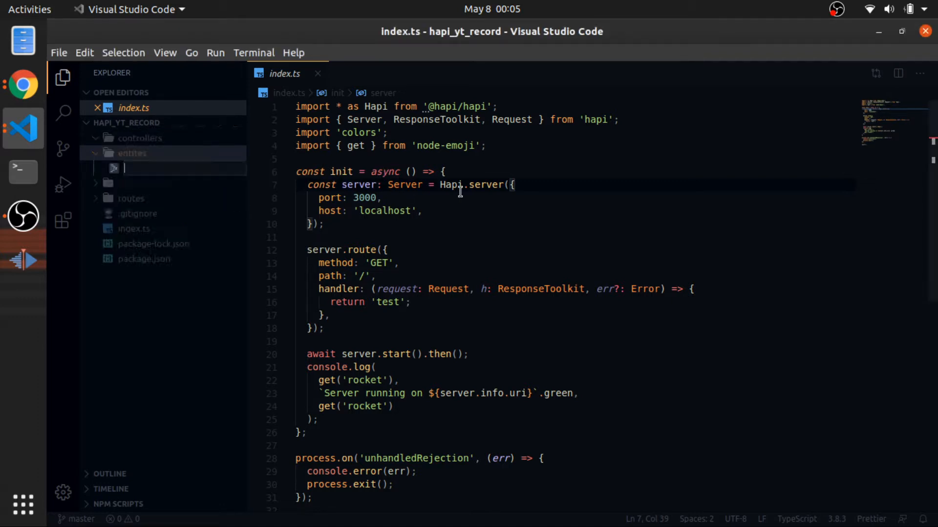
mouse_move(461, 185)
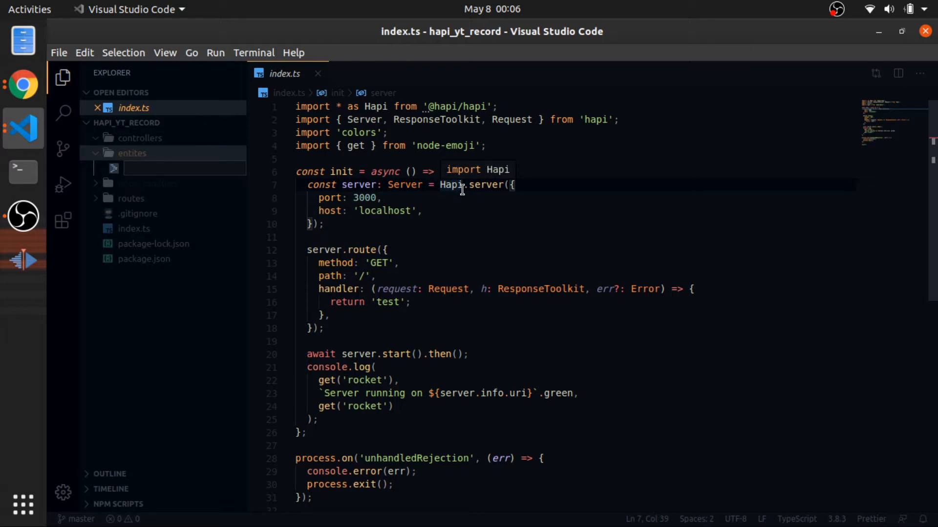
Step: Create a db folder at the project root with a nested entites folder inside it
text(en)
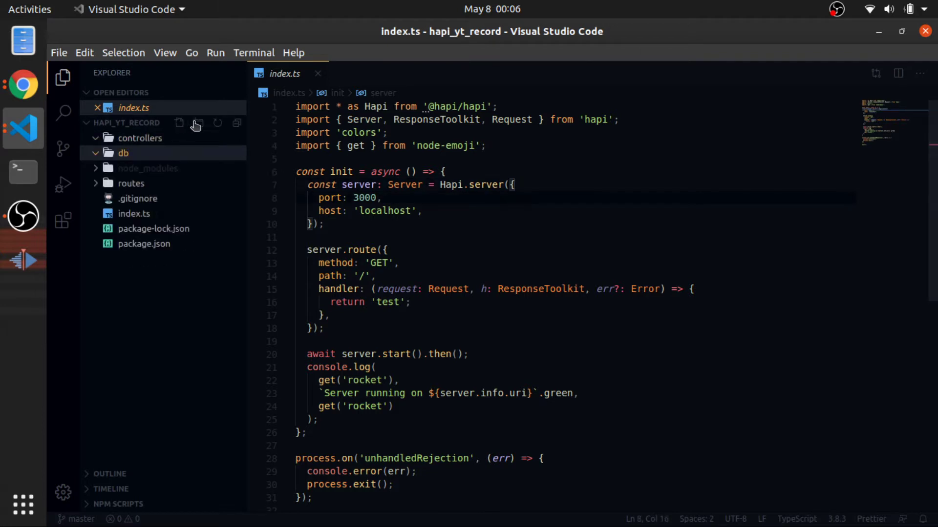
text(entites)
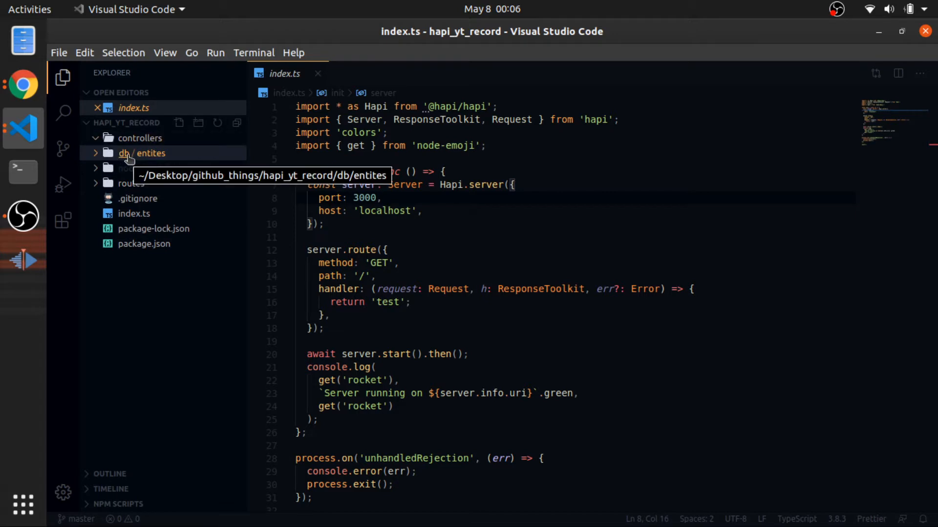
mouse_move(219, 147)
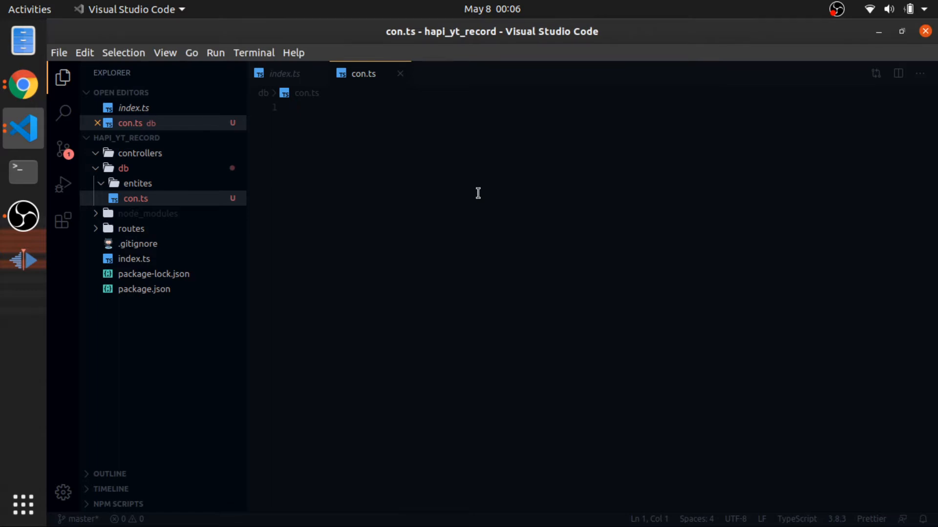
Step: Create db/con.ts whose first line is import 'reflect-metadata'
text(import ')
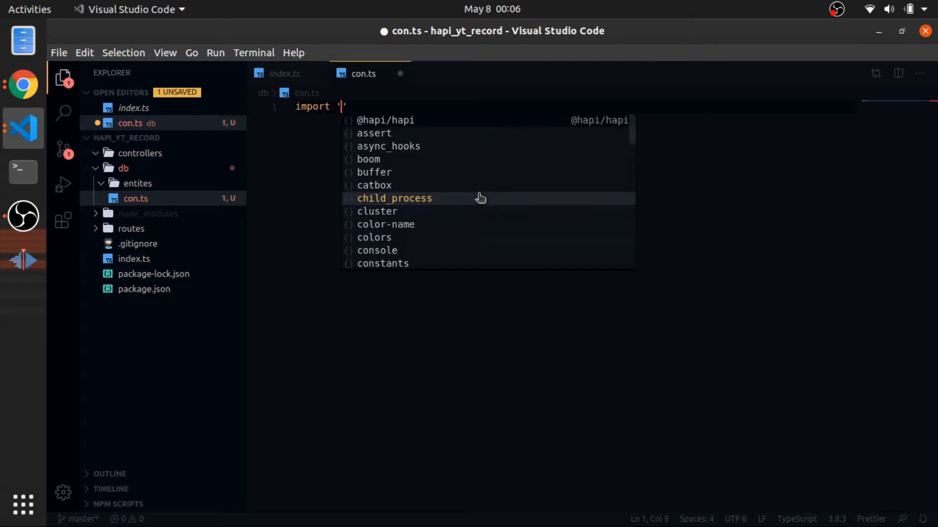
text(ref)
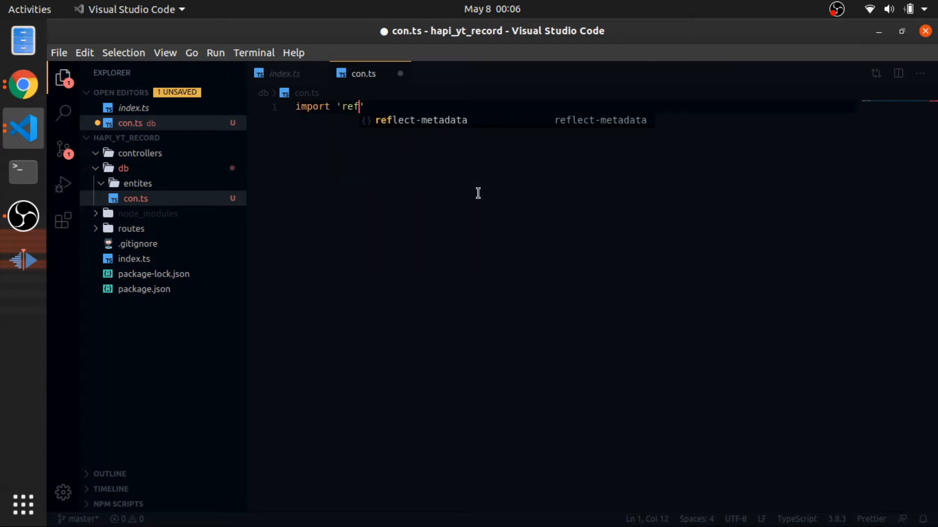
key(Tab)
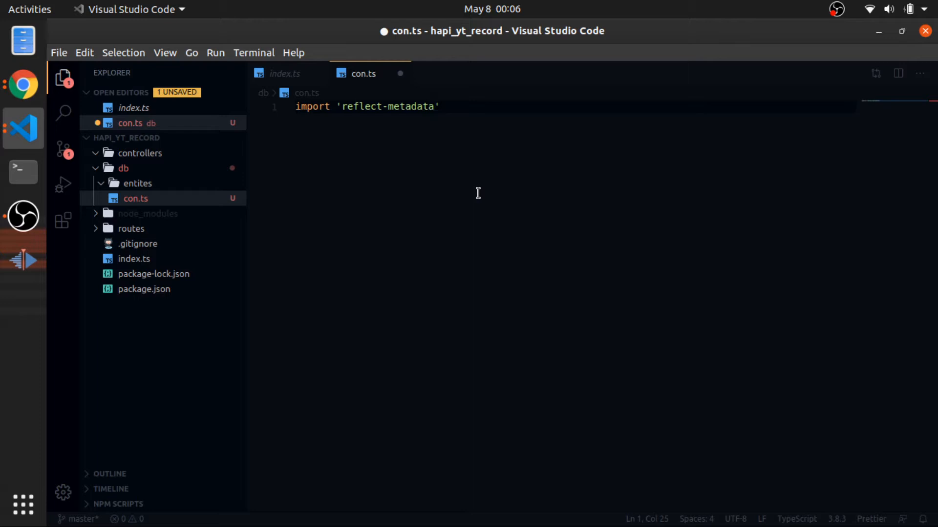
double_click(387, 106)
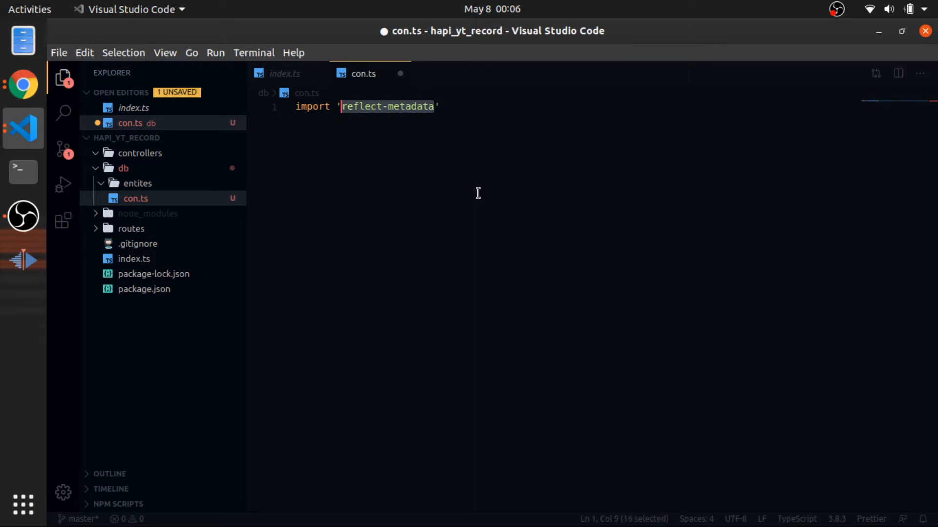
mouse_move(422, 156)
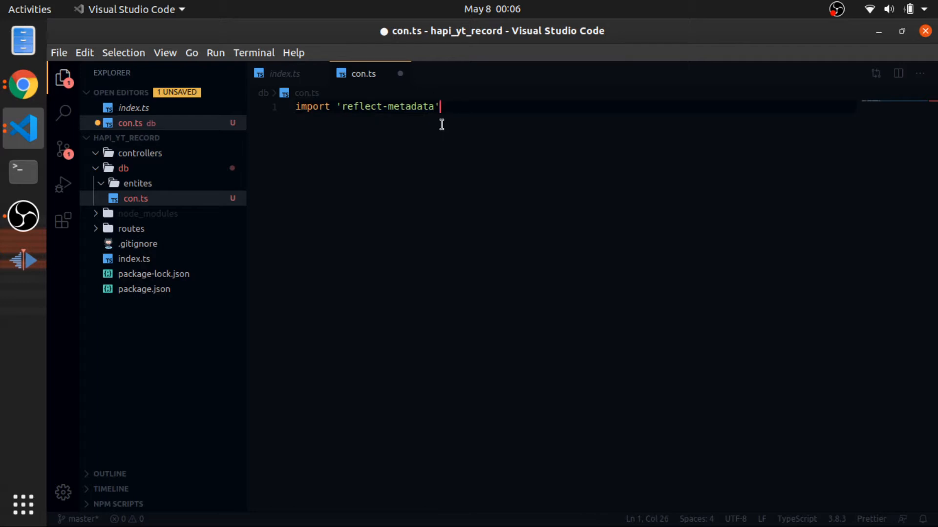
mouse_move(365, 187)
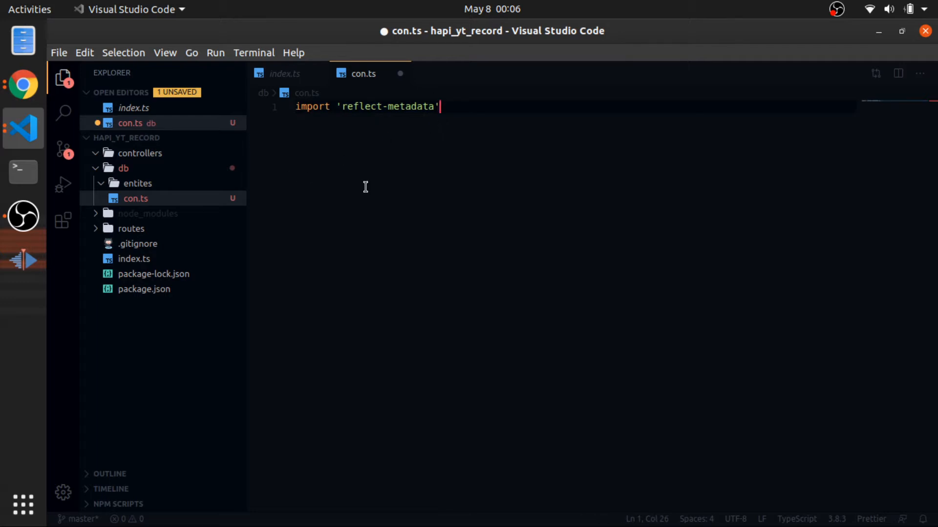
click(352, 107)
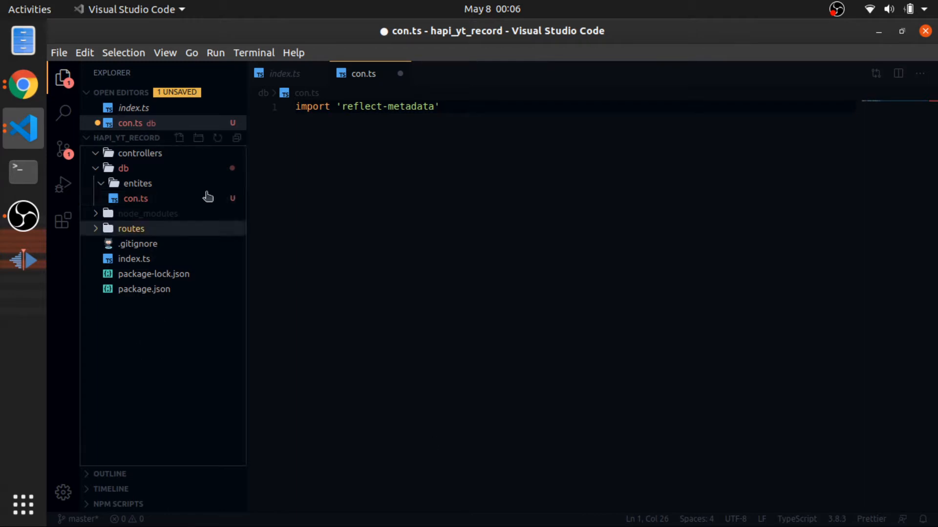
Step: Add a root tsconfig.json with compilerOptions emitDecoratorMetadata and experimentalDecorators true, saved
click(180, 139)
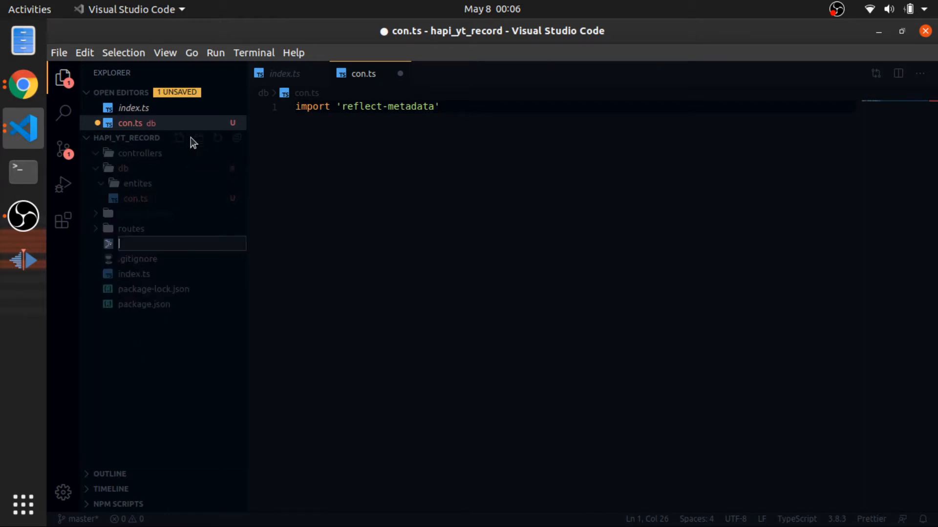
text(tsconfig.json)
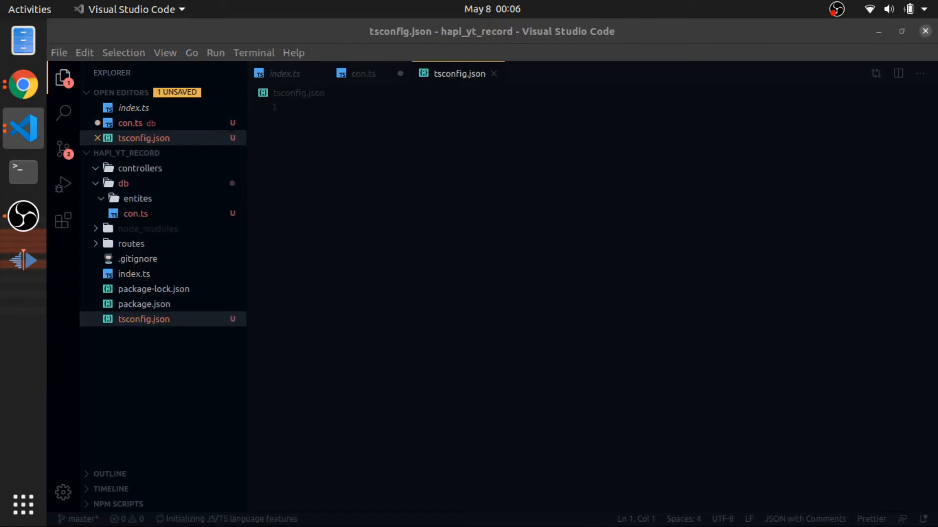
mouse_move(445, 297)
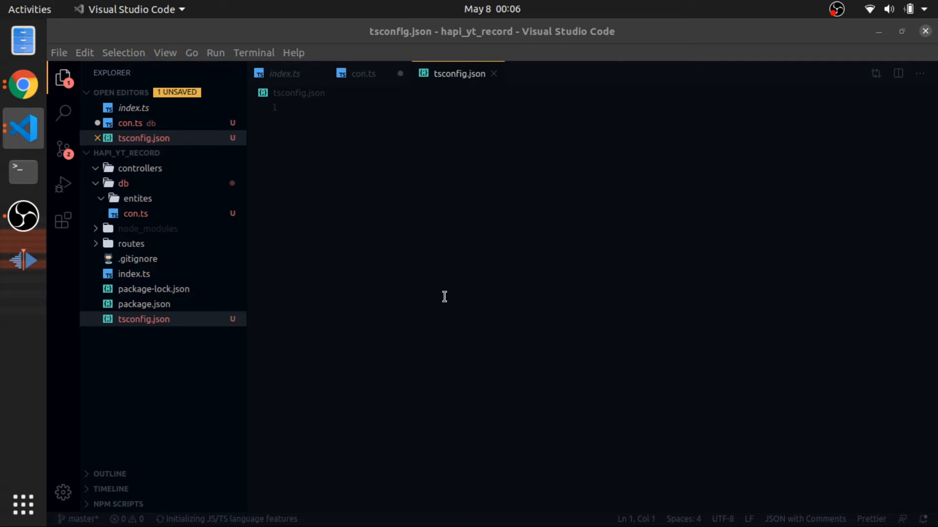
text({)
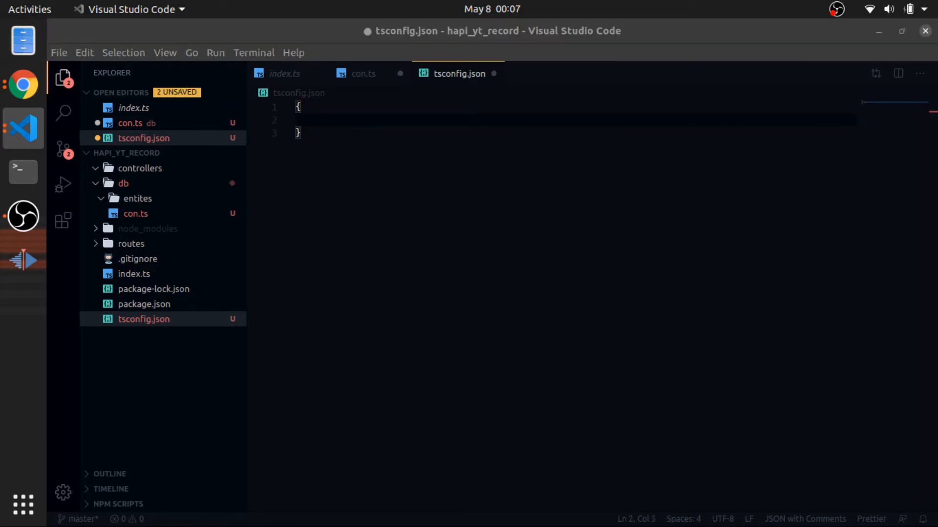
click(299, 133)
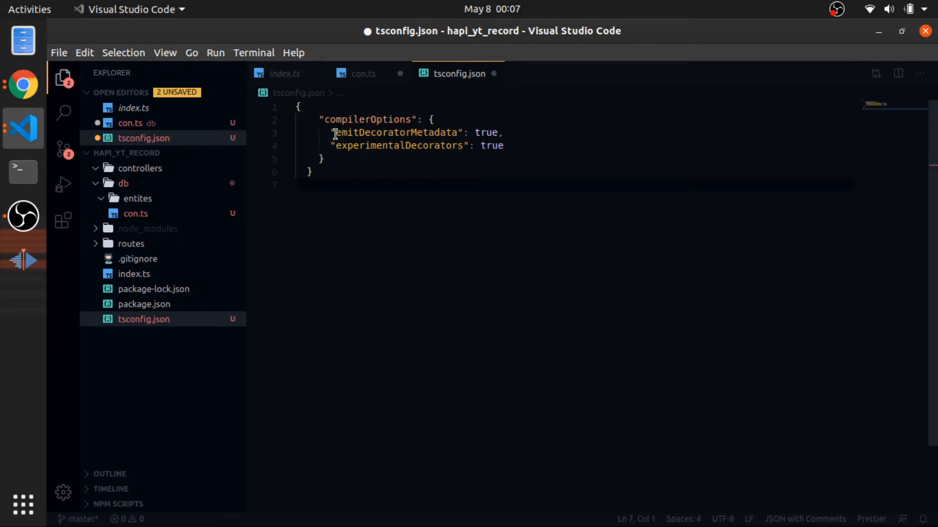
double_click(394, 131)
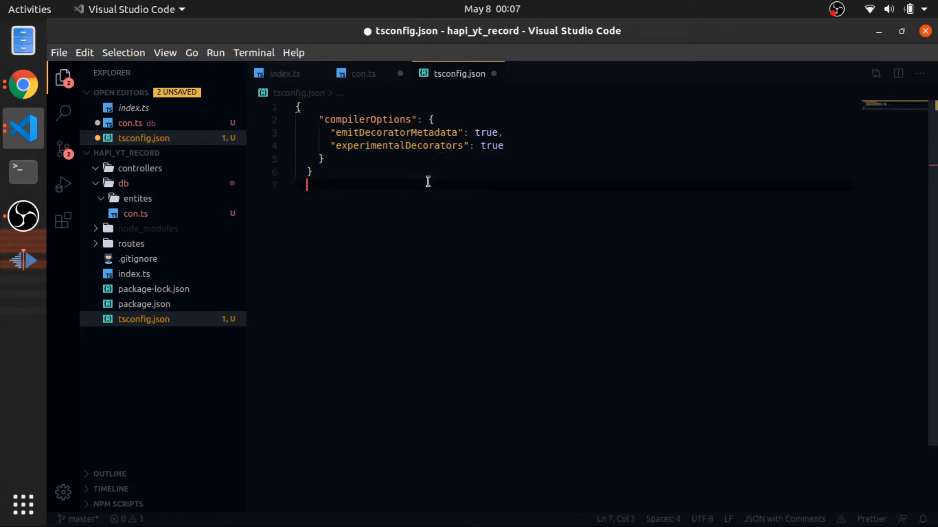
key(ctrl+s)
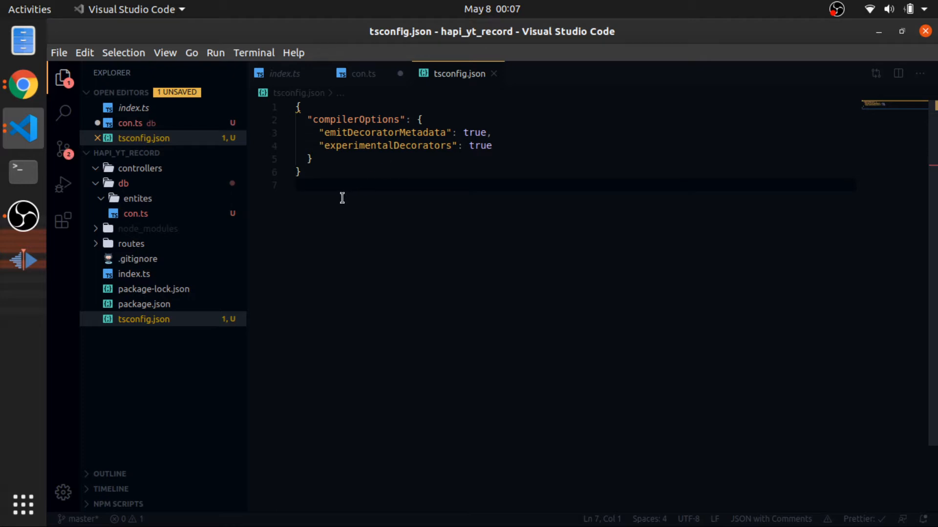
mouse_move(384, 194)
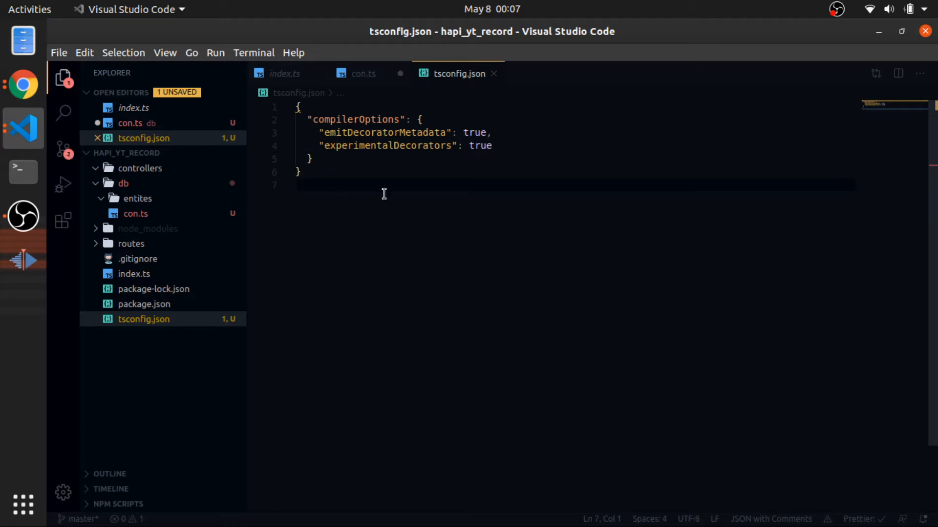
click(363, 73)
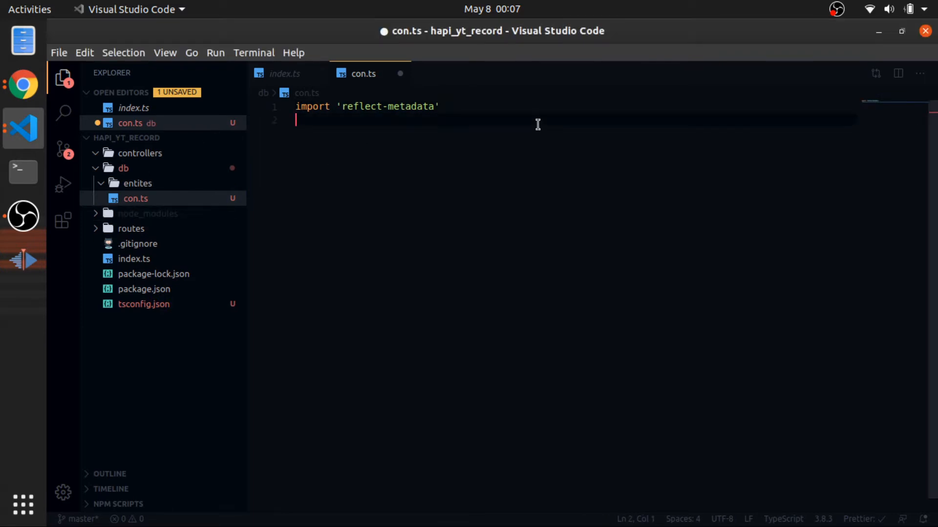
Step: Add import { Connection, createConnection } from 'typeorm' to con.ts and save
text(import {})
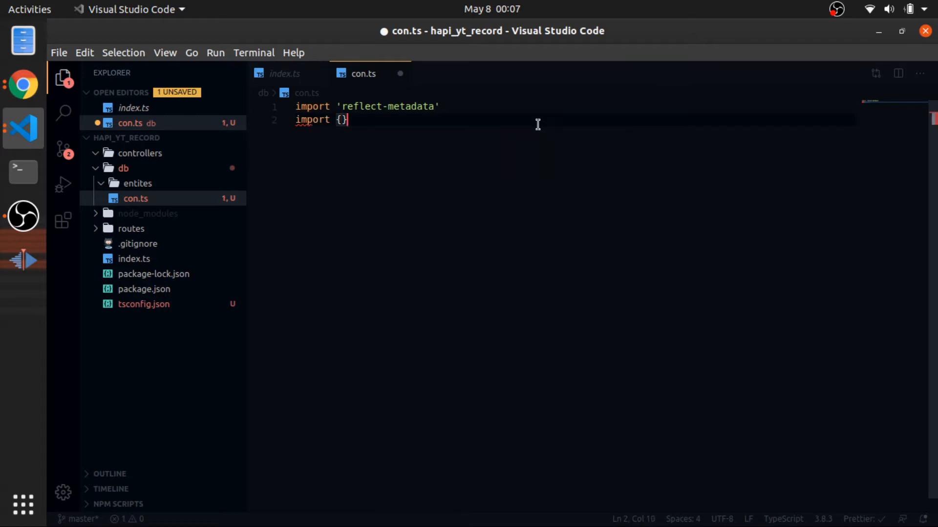
text(from)
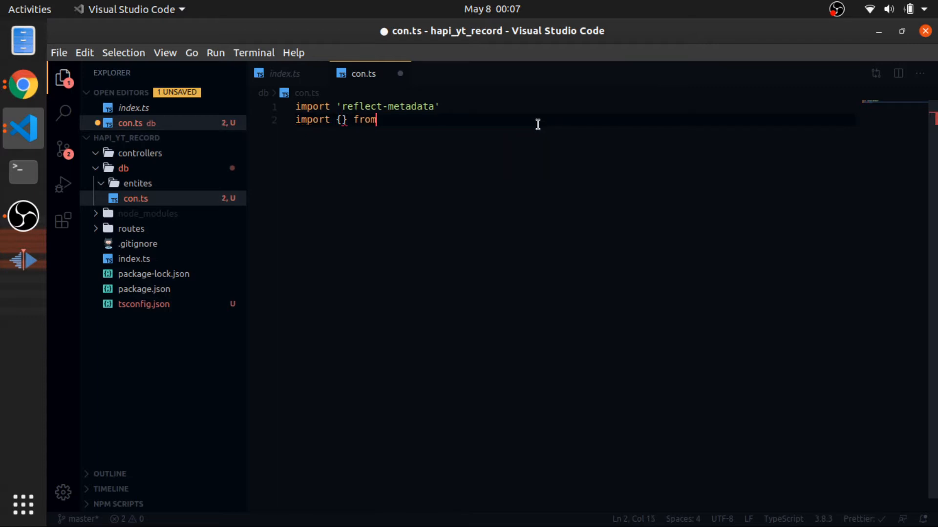
text('typeorm')
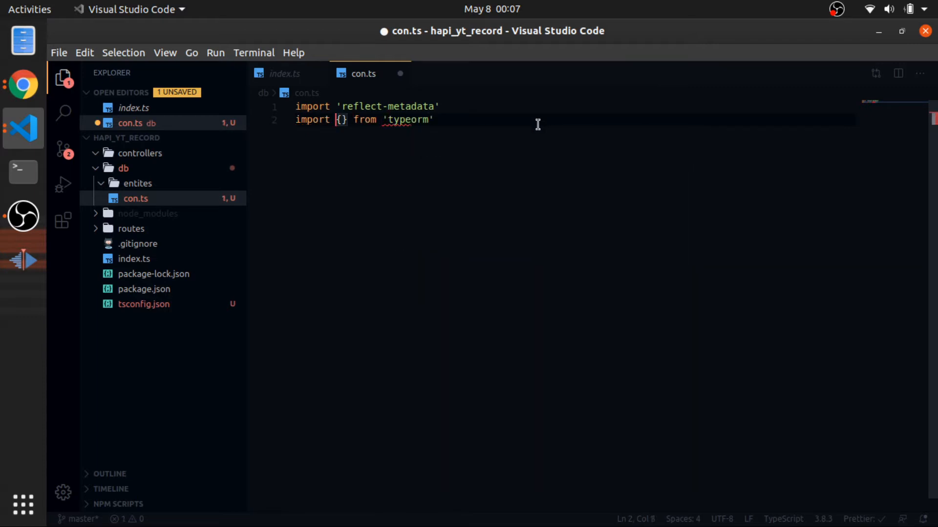
text(Conn)
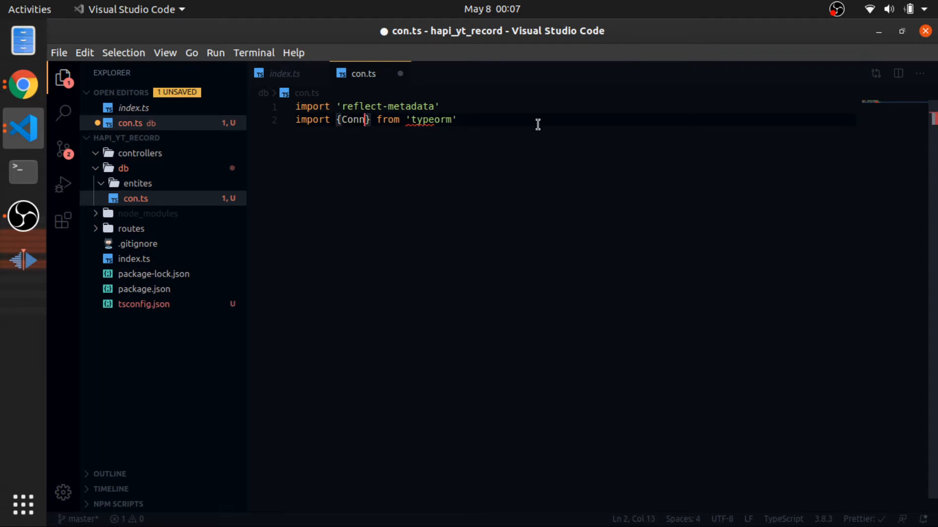
text(ection)
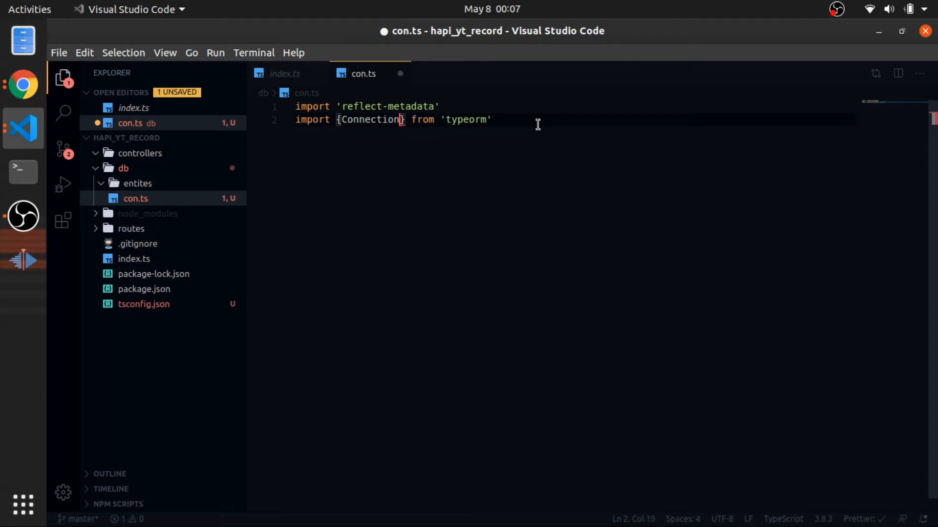
text(, create)
click(565, 132)
text(im)
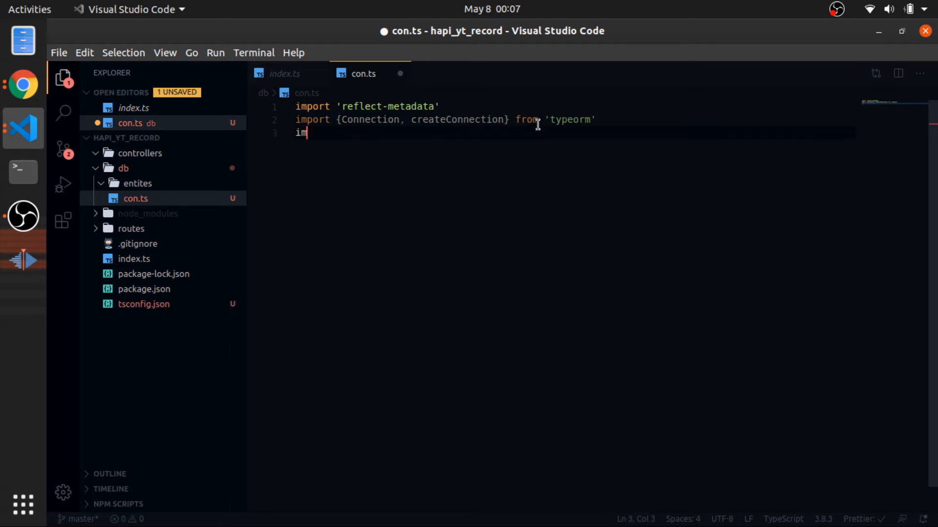
text(port)
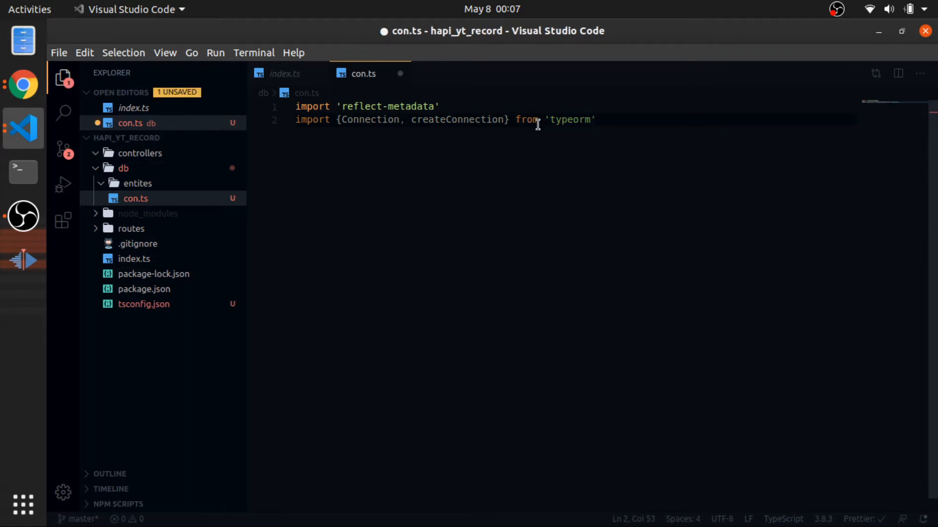
key(ctrl+s)
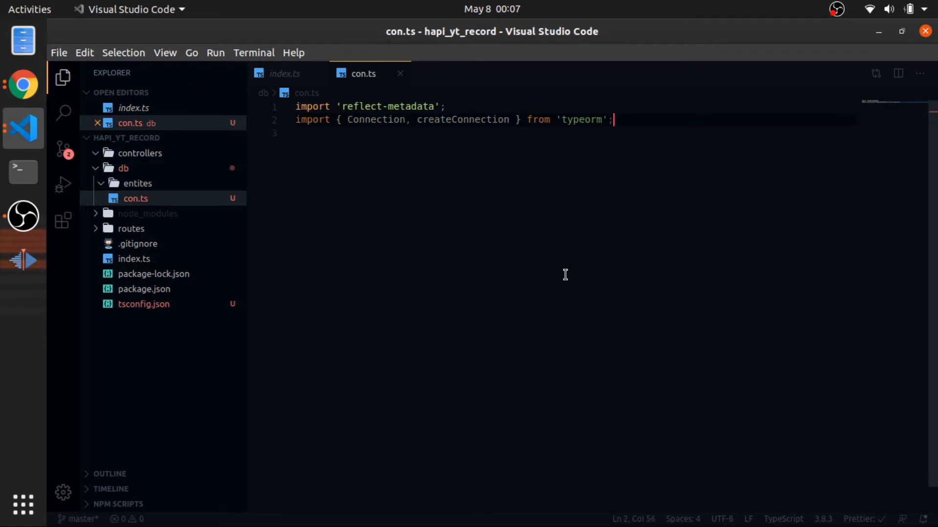
Step: Declare const initDb as an async arrow function returning Promise<Connection>
text(const i)
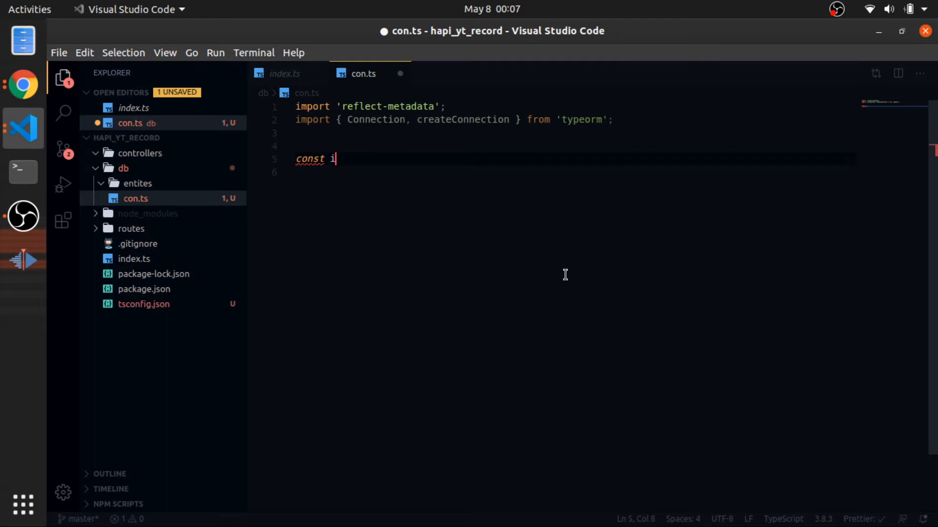
text(nitDb =)
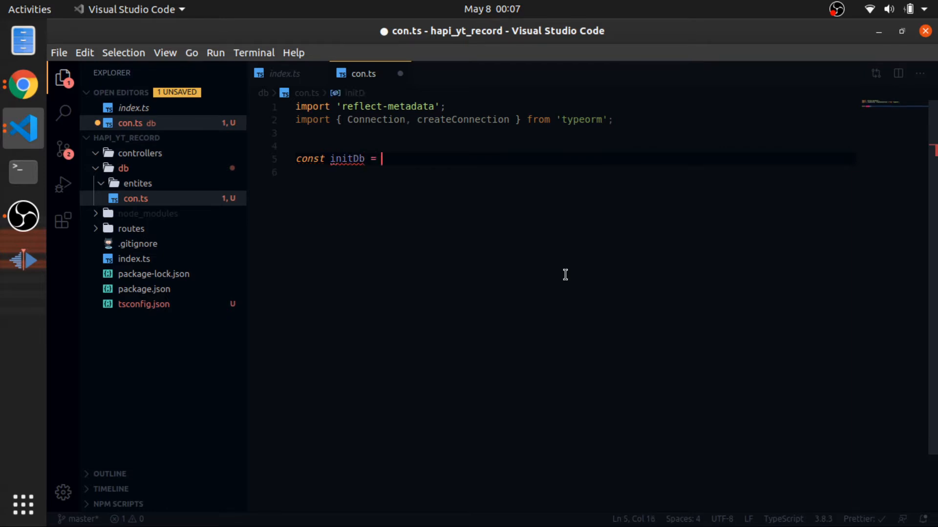
text(asunc)
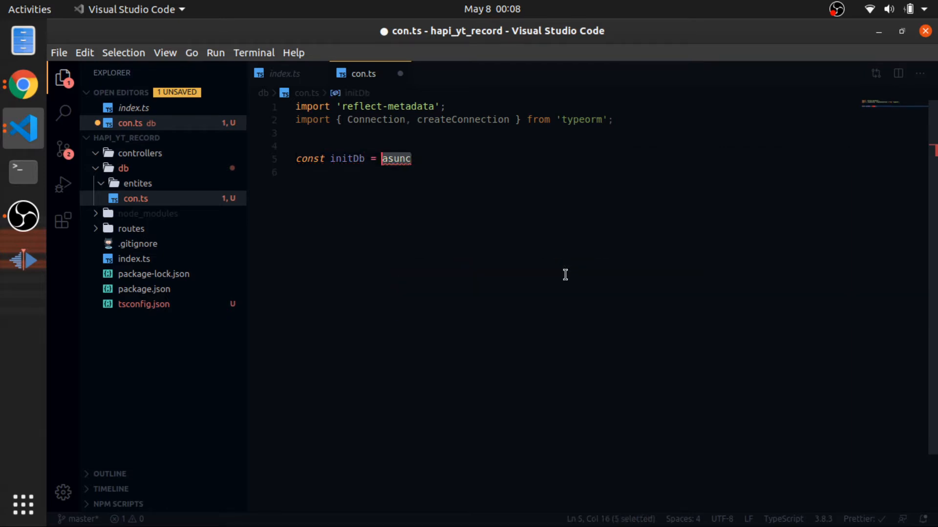
text(() => {})
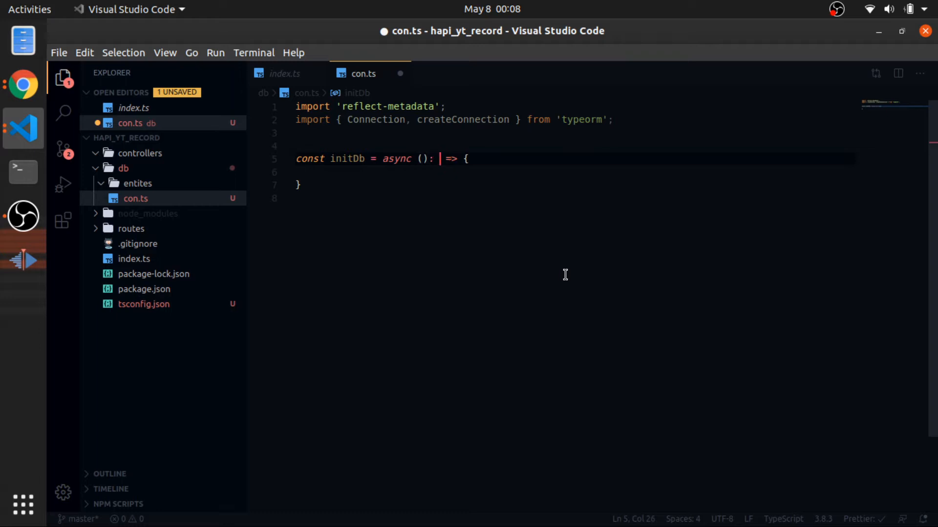
text(Pri)
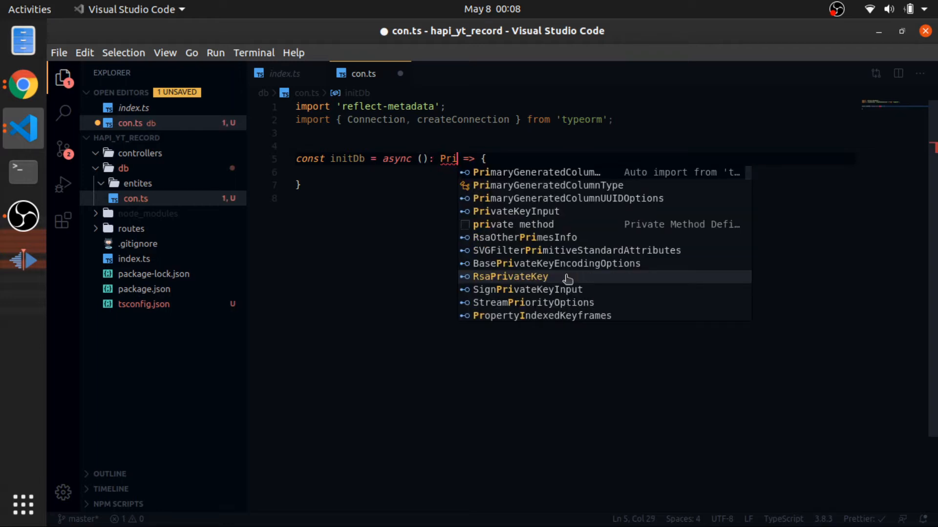
text(omise<>)
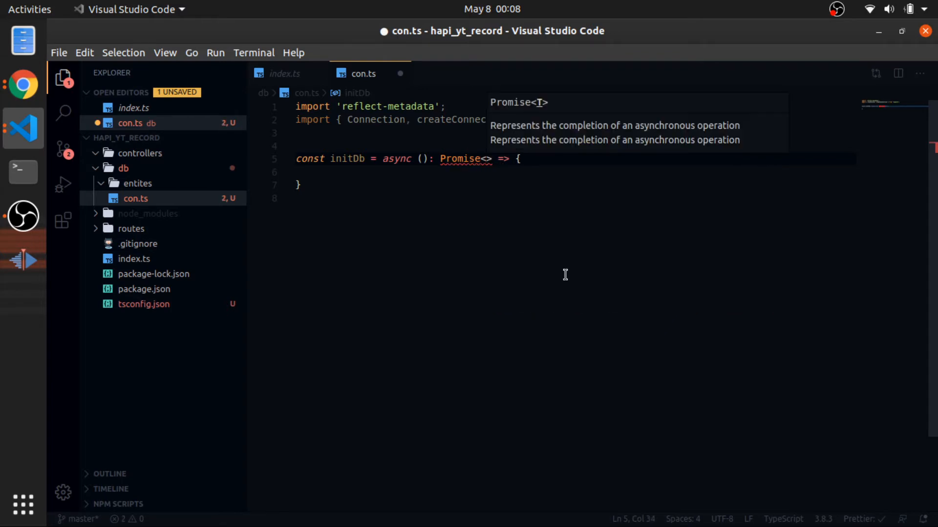
text(Connection)
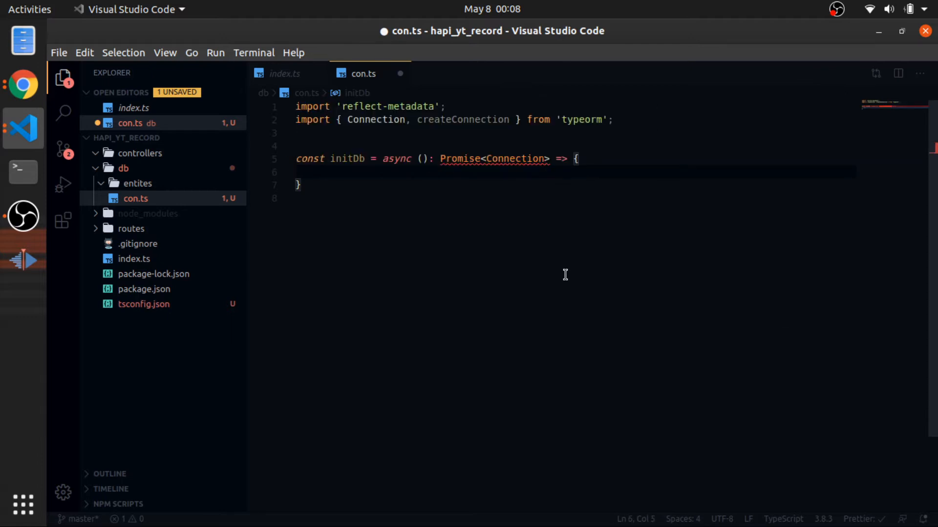
Step: Inside initDb, await createConnection with username, password, host and database options
text(const con =)
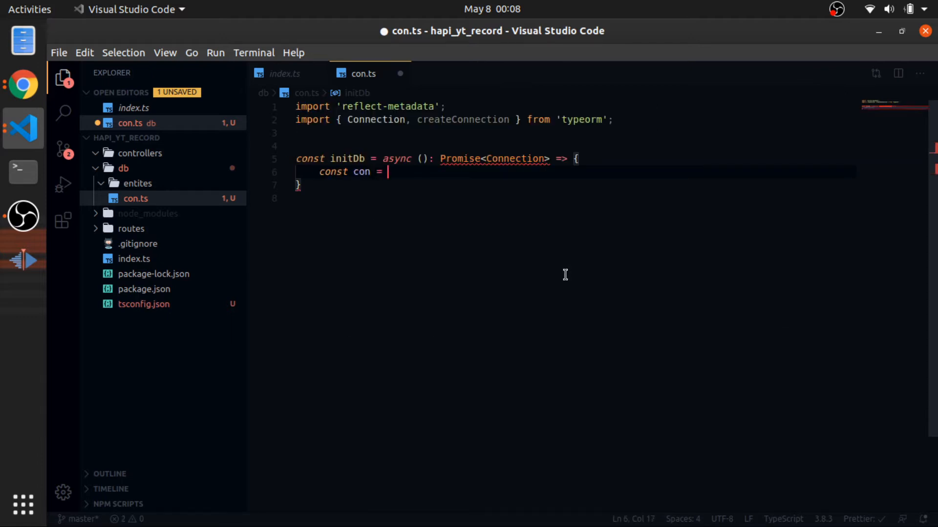
text(await create)
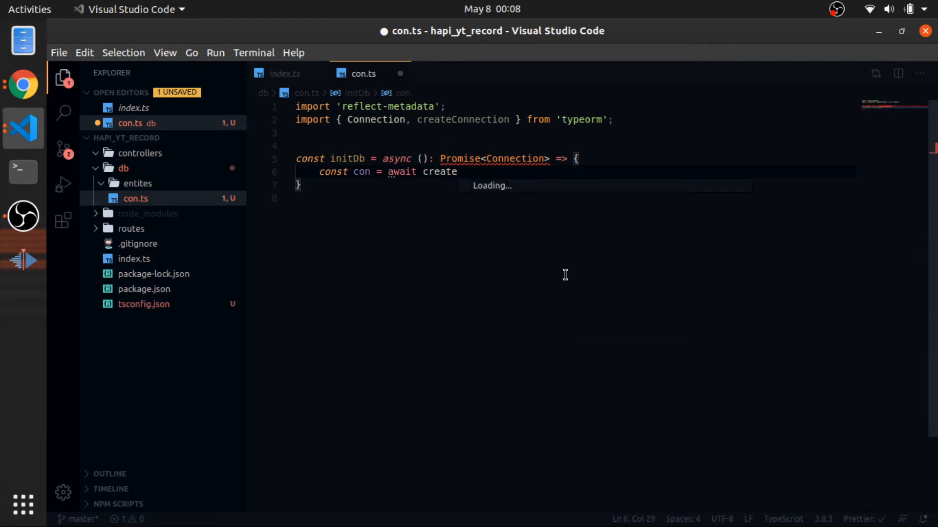
mouse_move(589, 279)
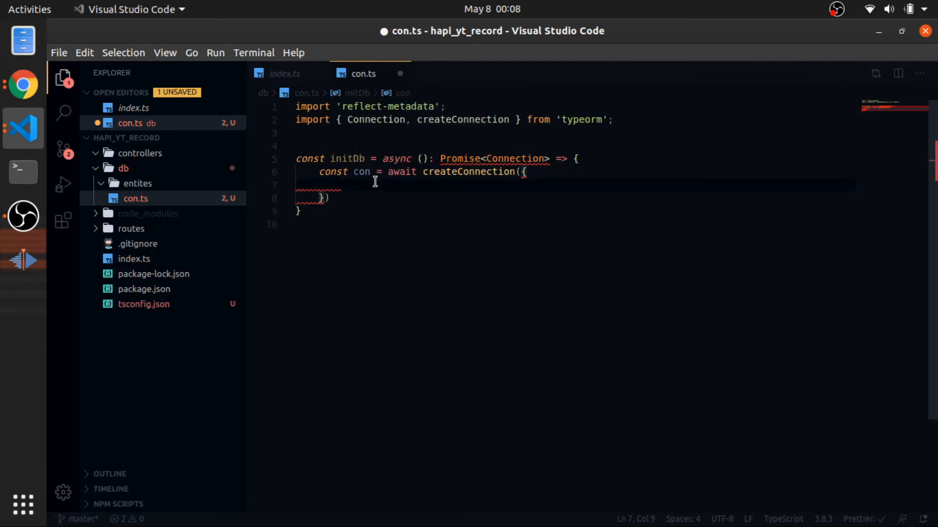
mouse_move(414, 226)
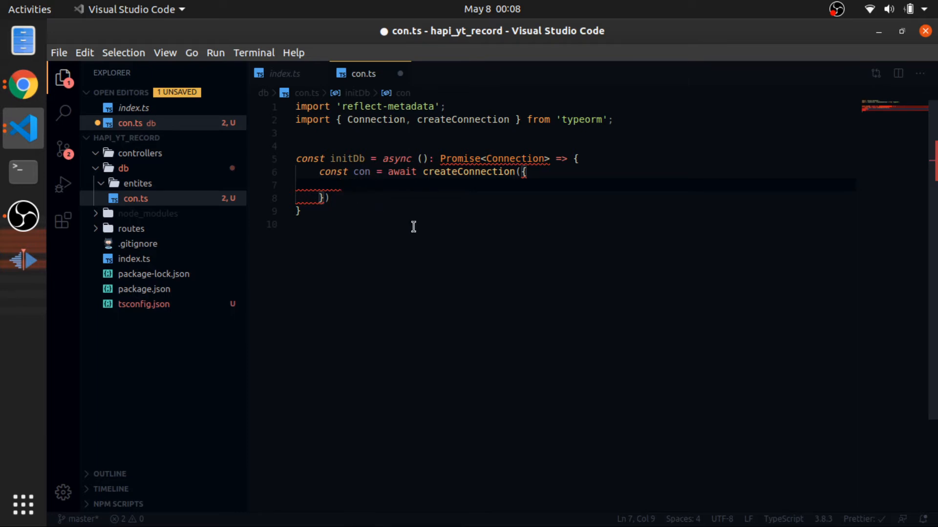
text(user)
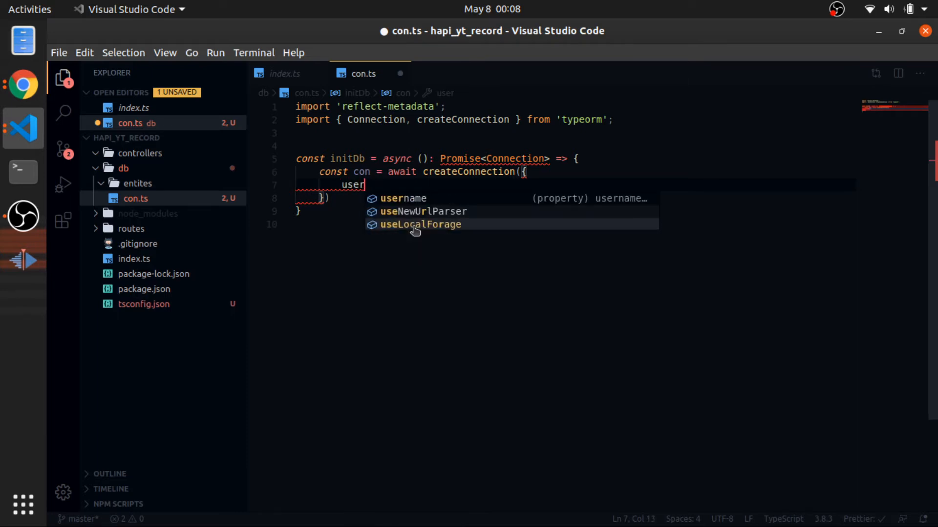
click(403, 198)
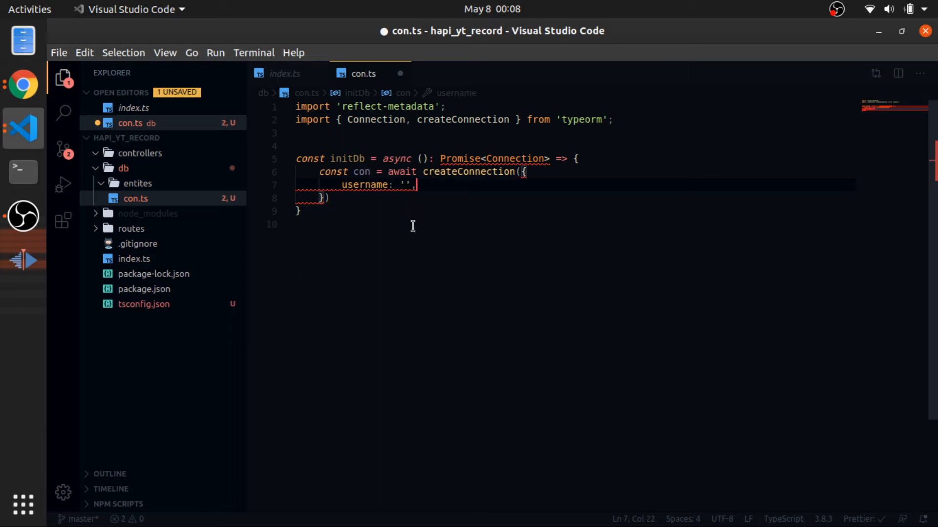
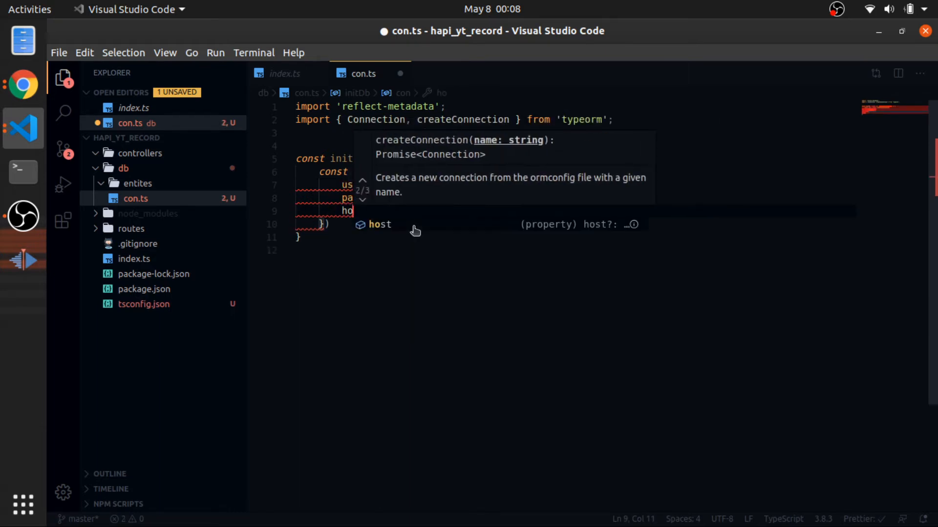
key(Enter)
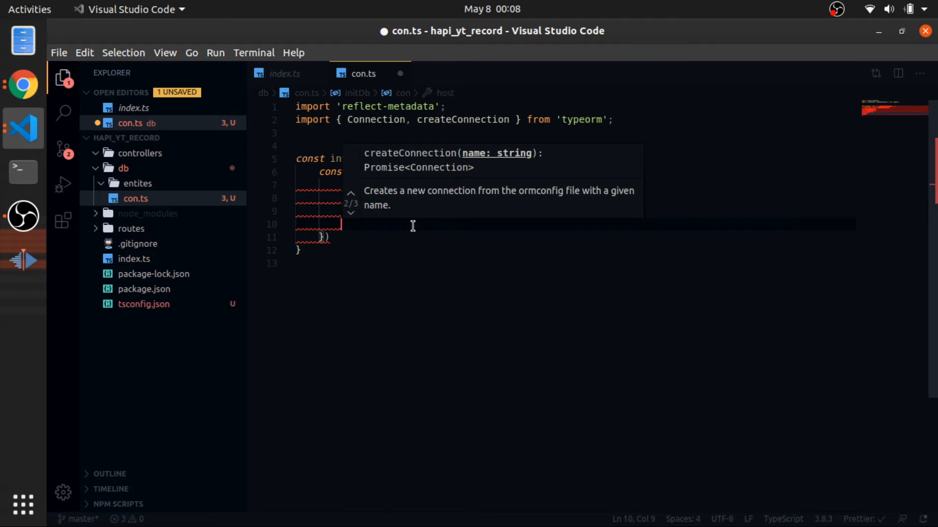
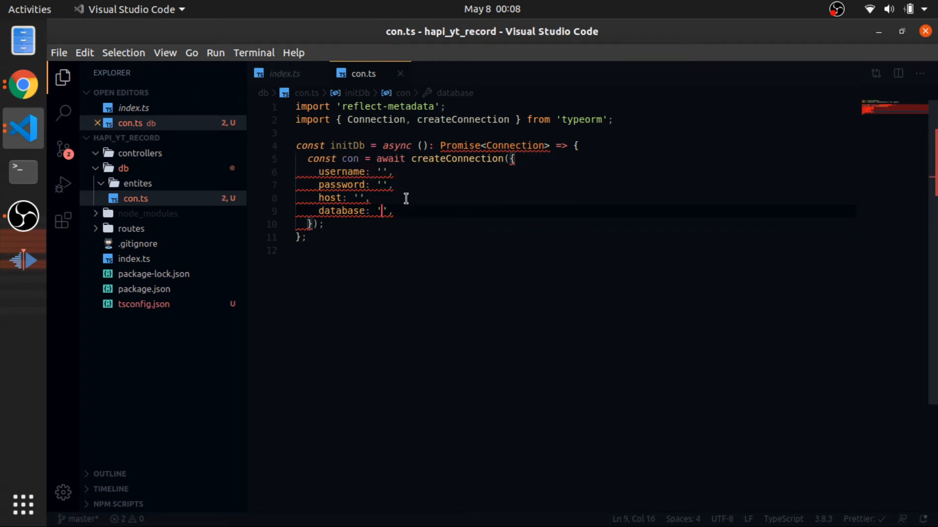
mouse_move(451, 226)
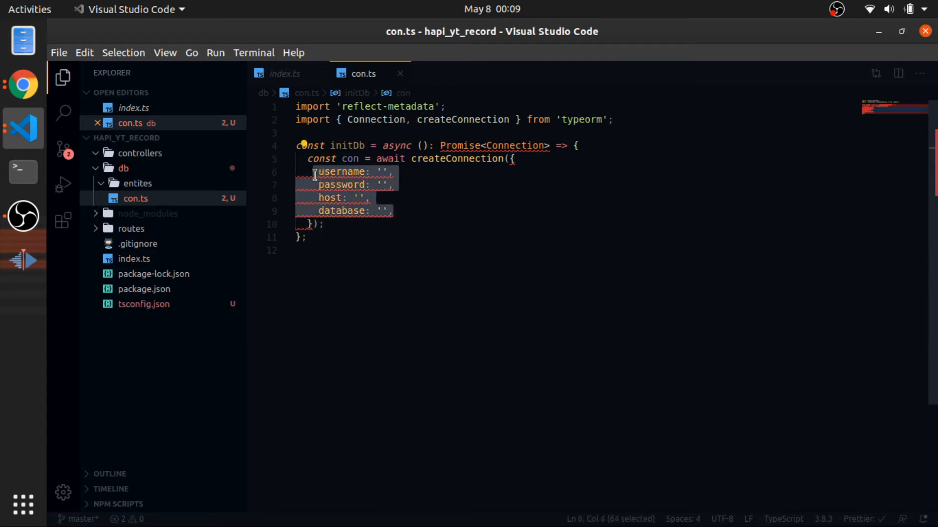
mouse_move(326, 172)
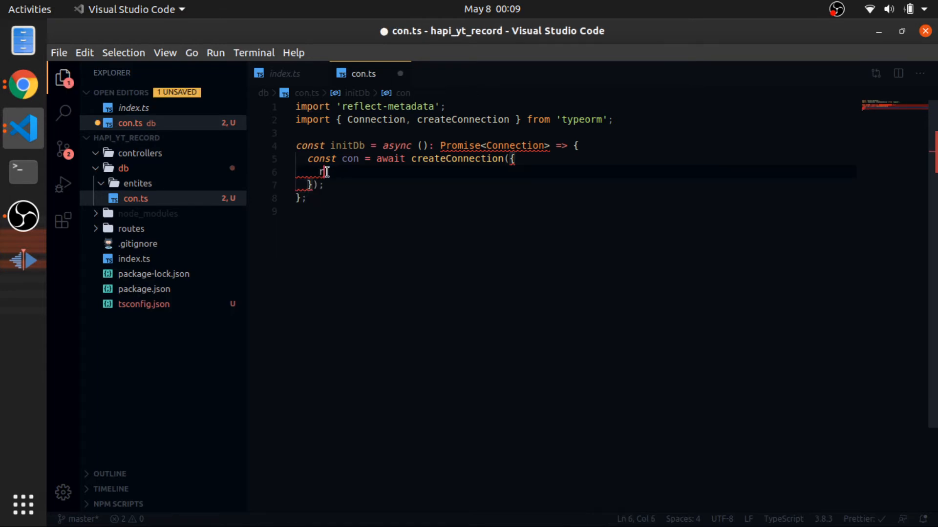
Step: Replace the connection options with type 'sqlite' and database './hapi.db'
text(type:)
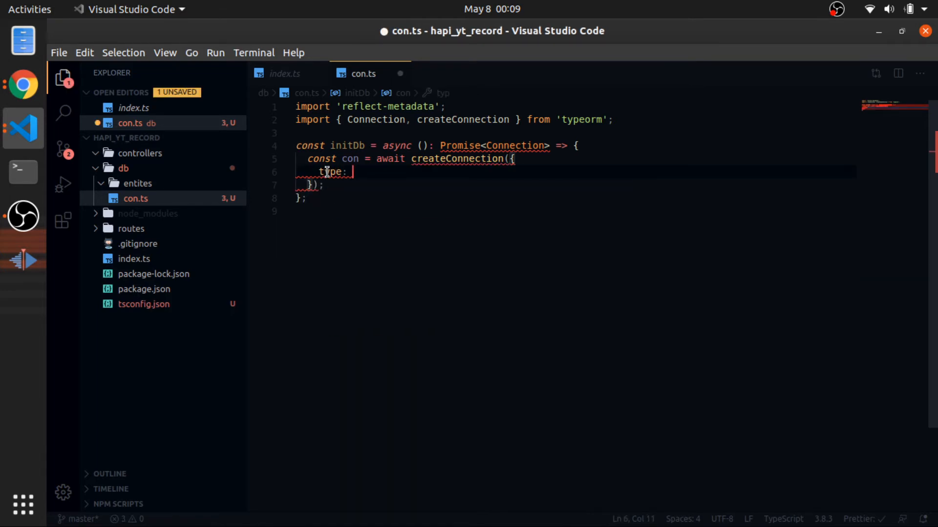
text('sqlite',)
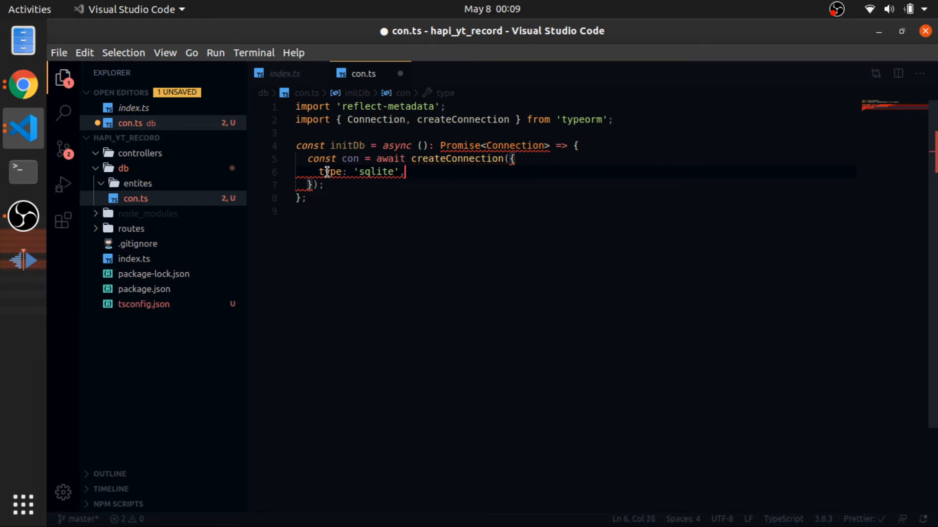
text(database: '.)
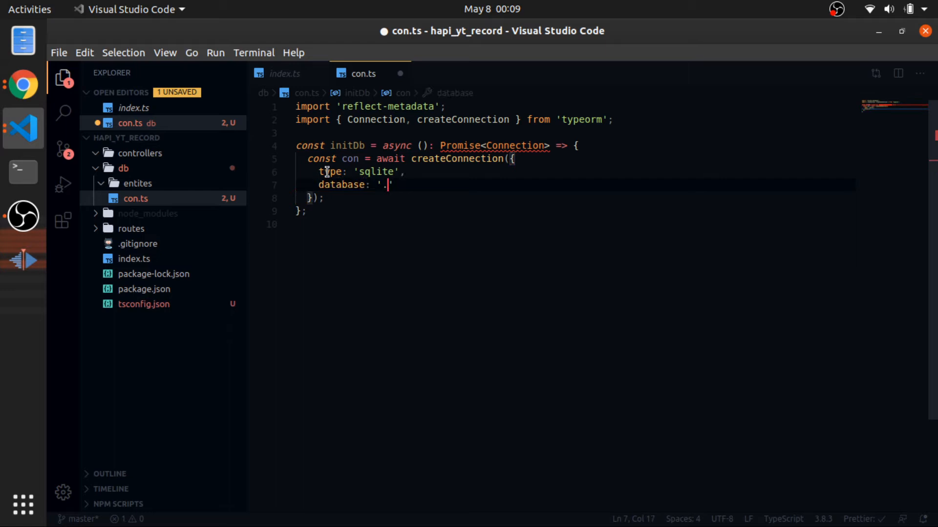
key(BackSpace)
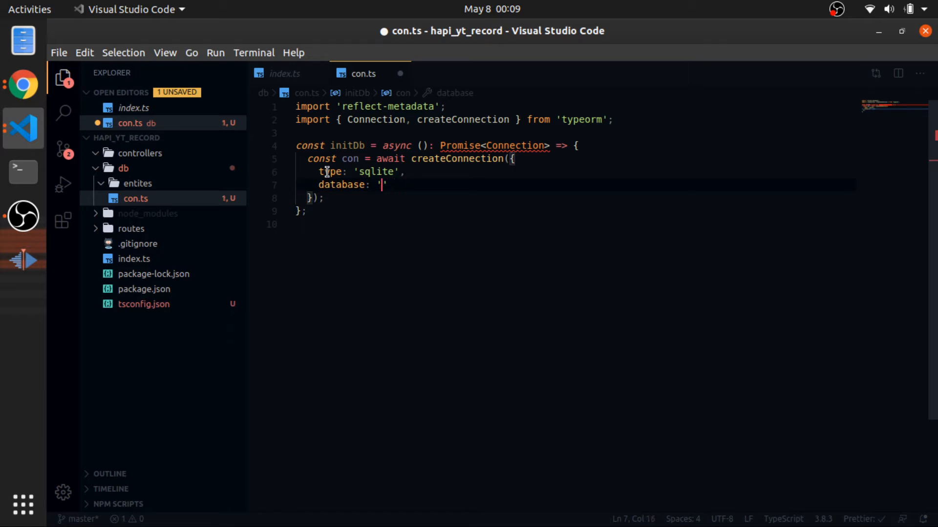
text(./hapi.d)
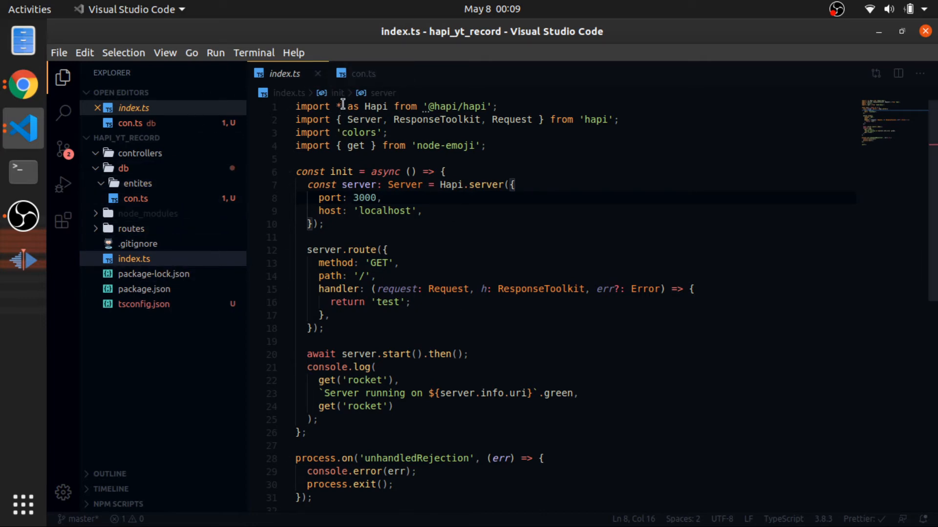
Step: Check package.json's sqlite3 and typeorm dependencies, then close it discarding the stray 'pg' edit
click(361, 74)
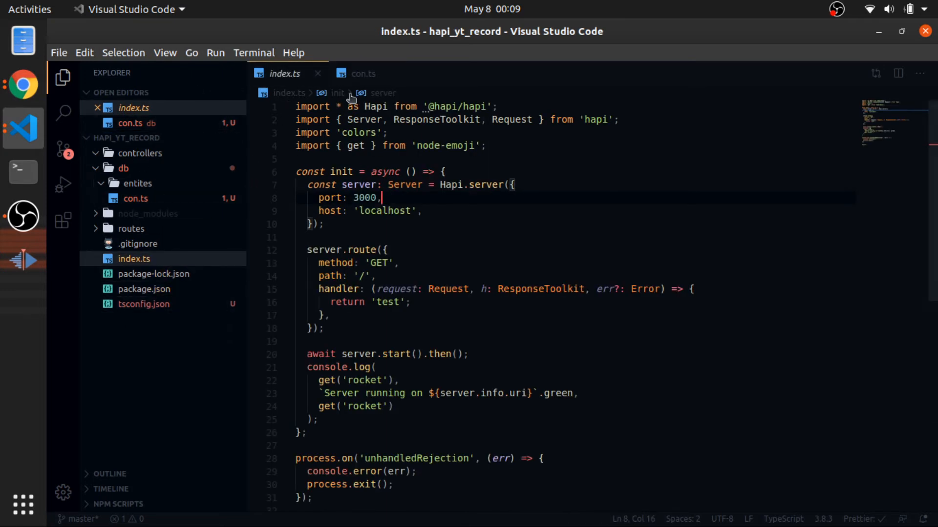
click(356, 73)
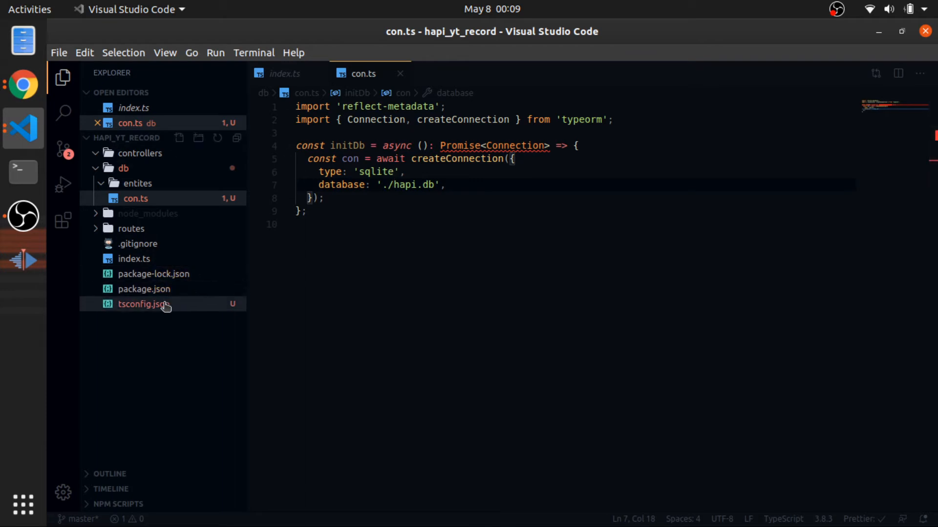
click(144, 289)
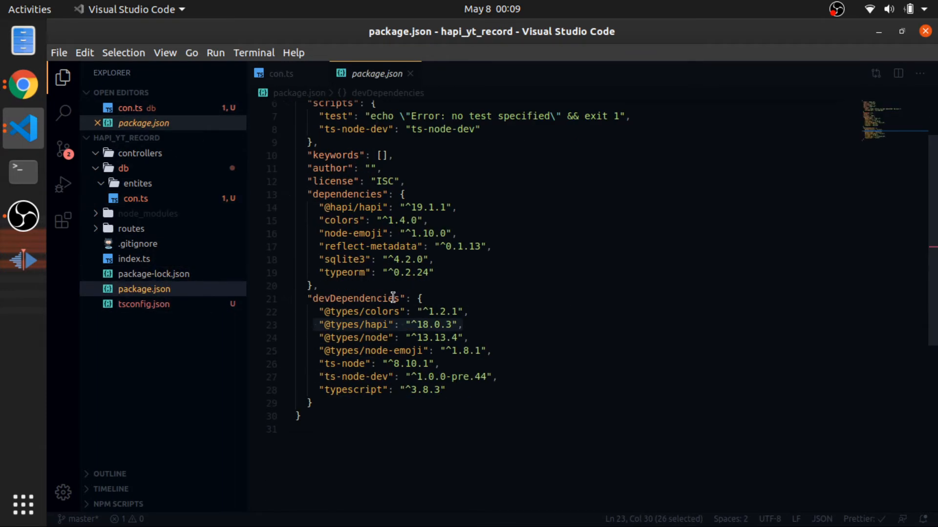
mouse_move(370, 246)
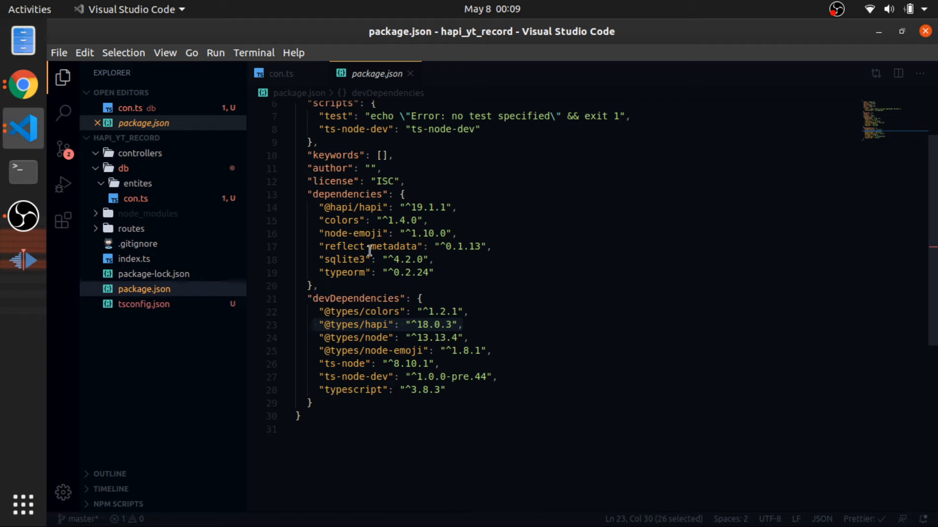
double_click(344, 260)
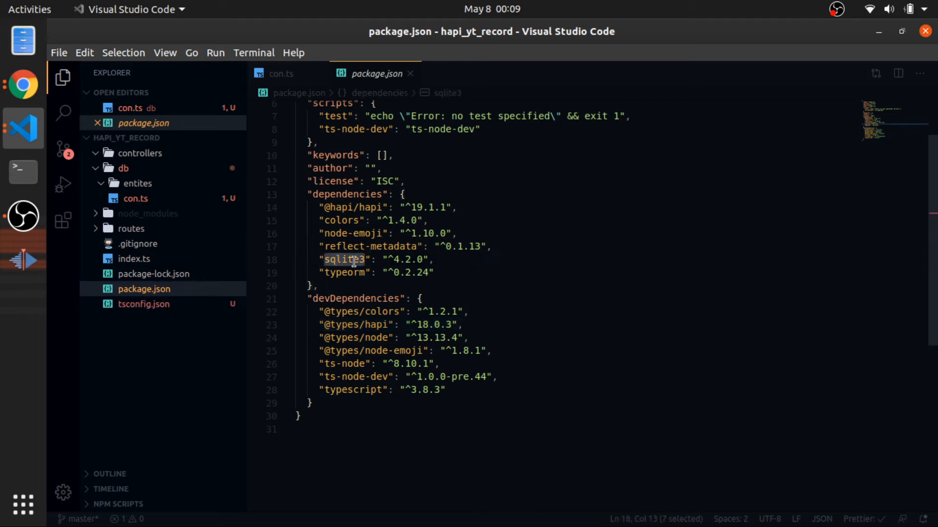
text(pg)
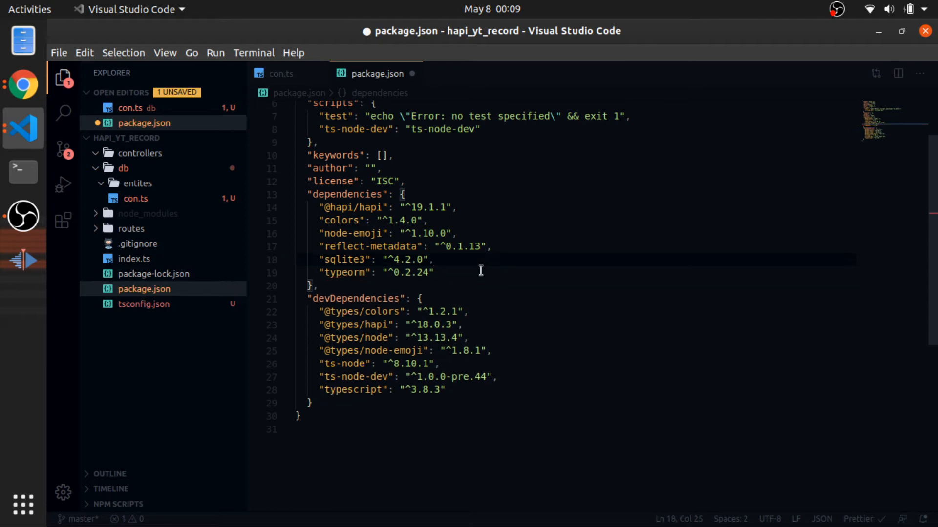
click(413, 73)
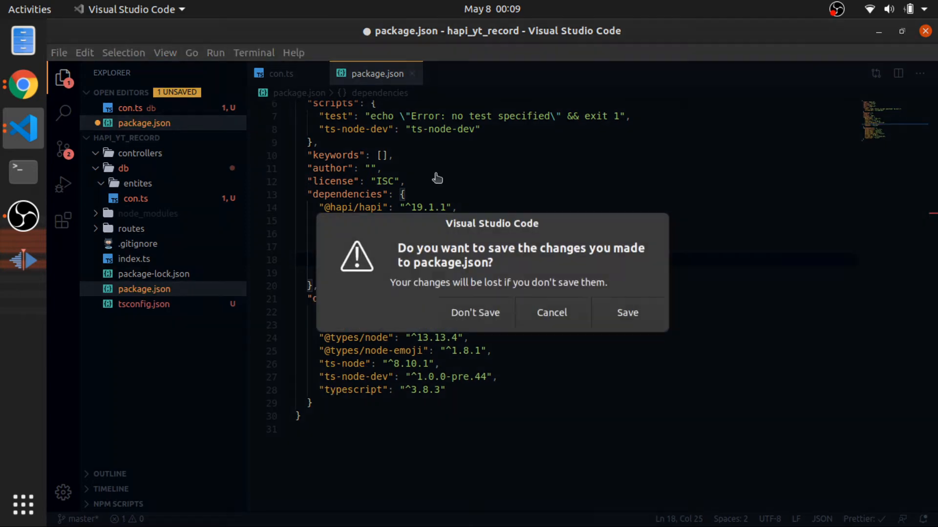
click(475, 312)
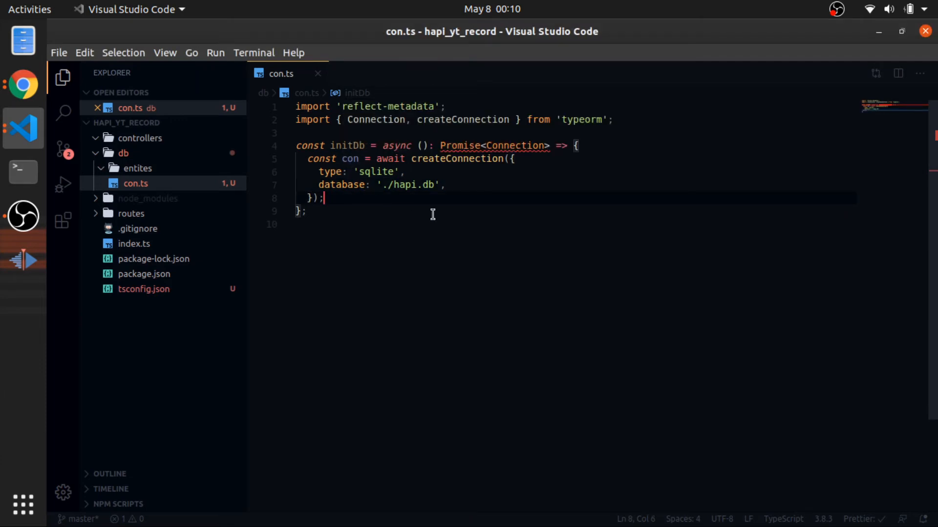
Step: Add await con.synchronize(true) and return con to initDb, and export the function
key(Enter)
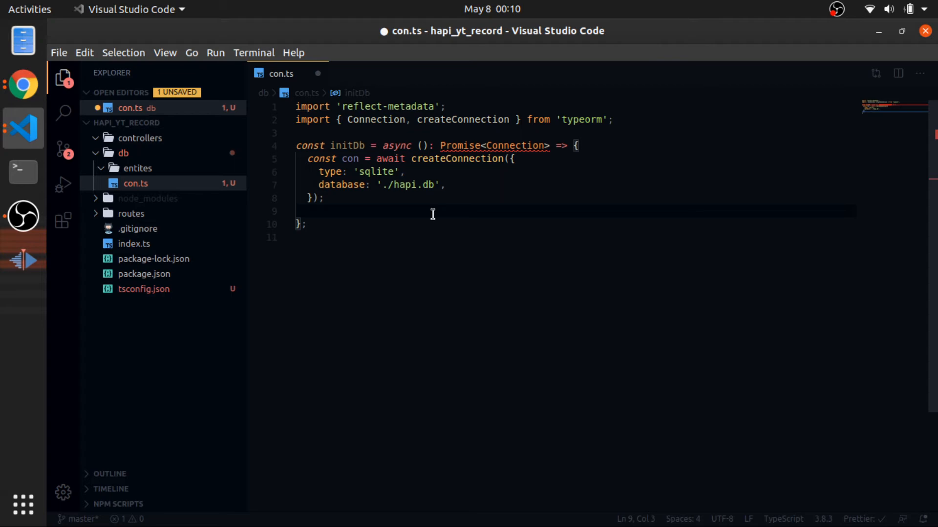
text(conv)
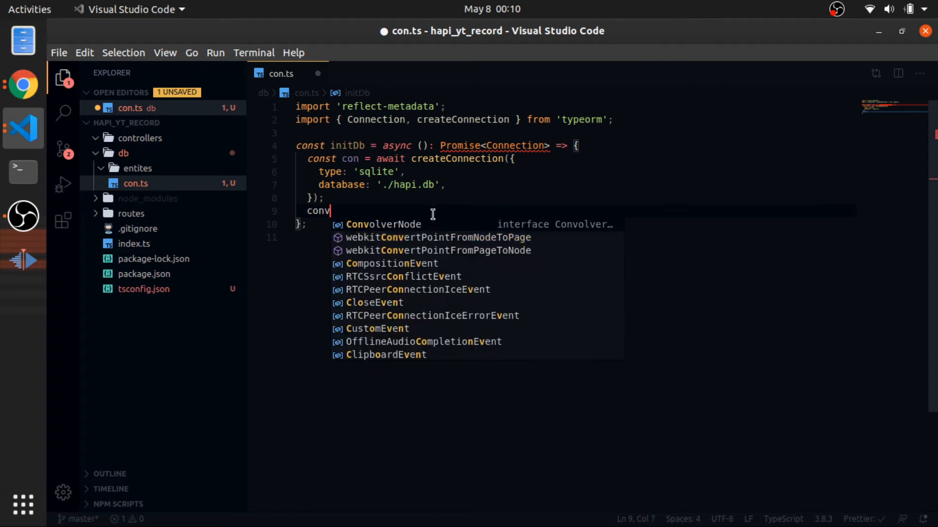
text(.synchronize()
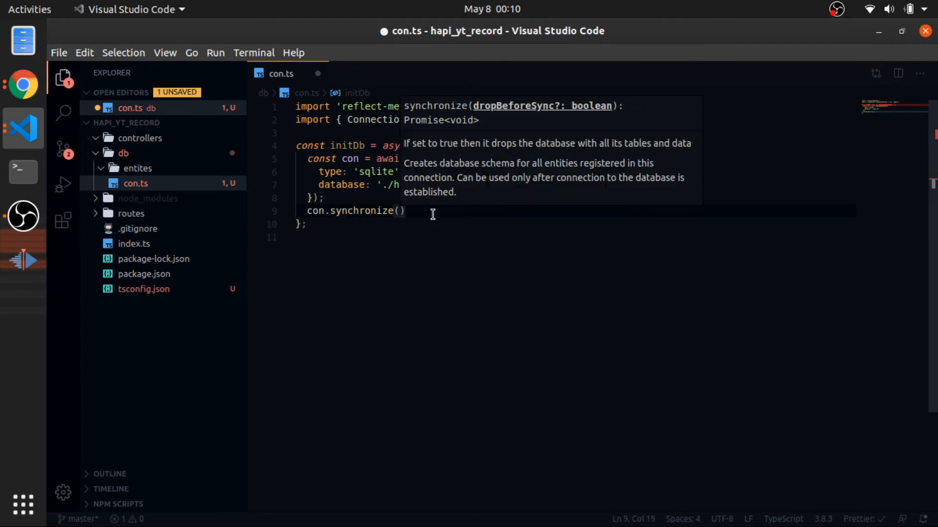
mouse_move(488, 115)
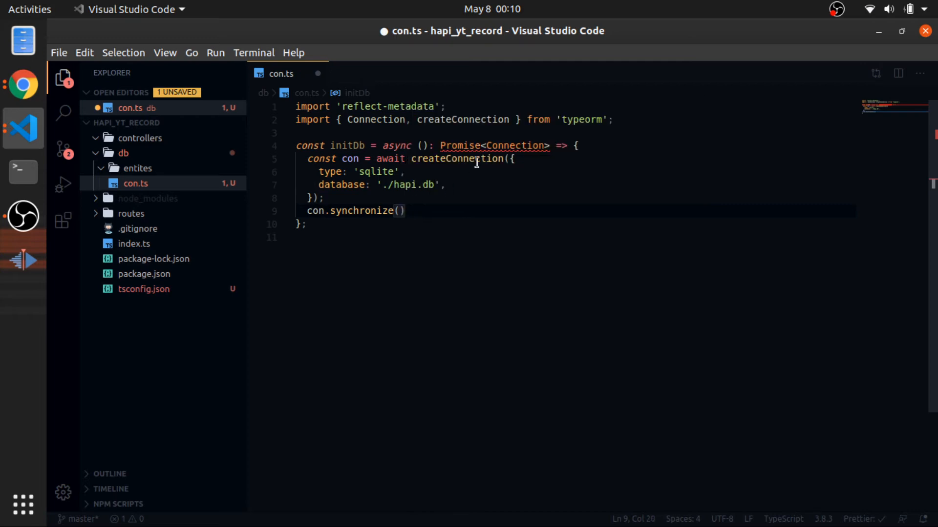
text(true)
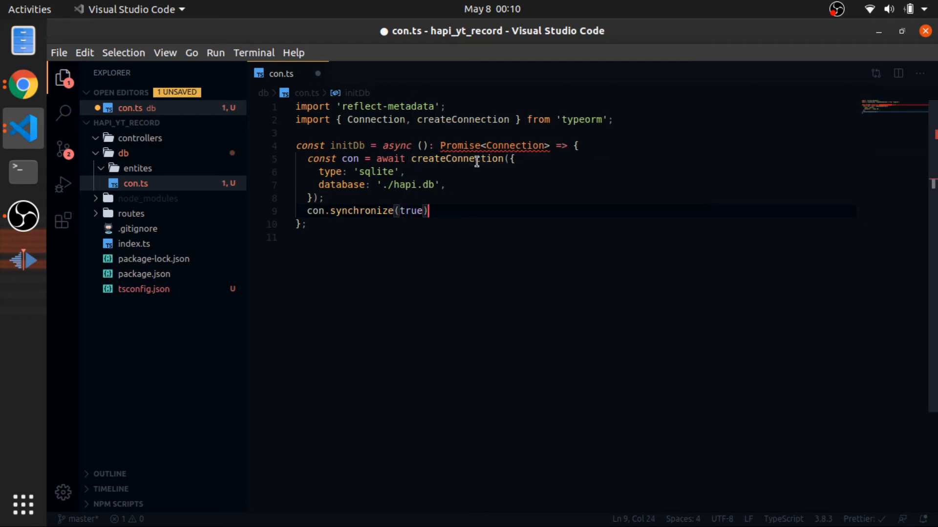
text(await)
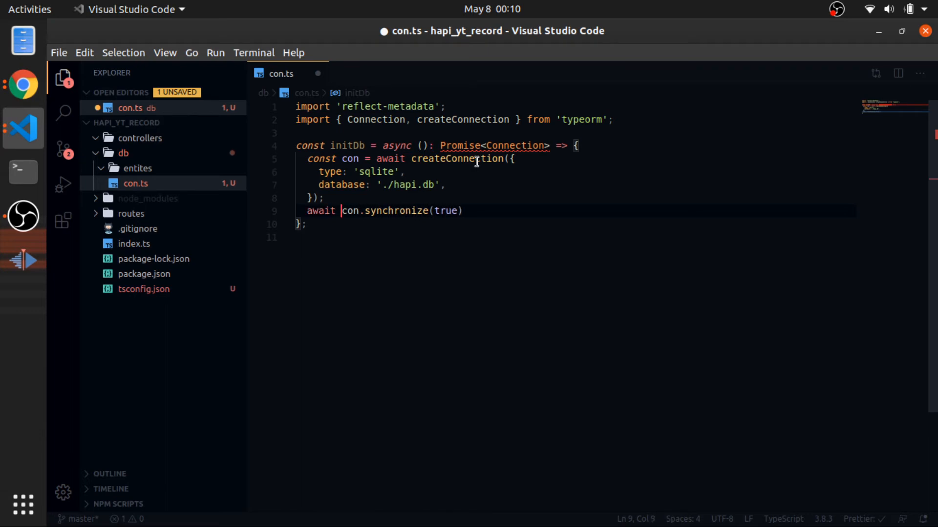
text(return con;)
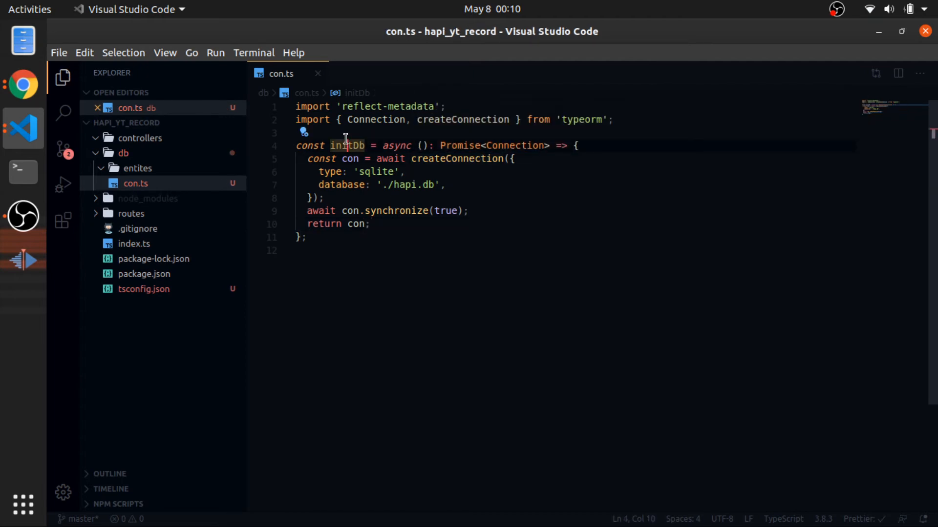
text(export)
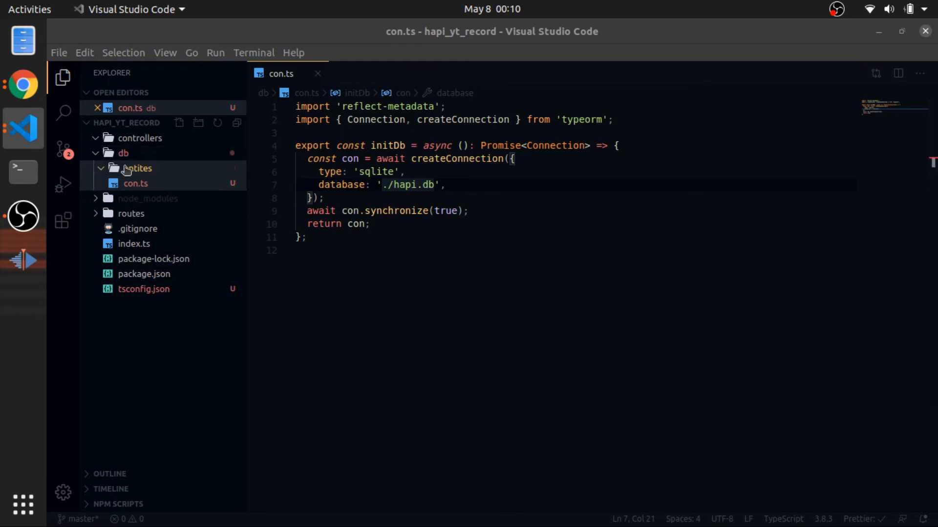
Step: Create db/index.ts with export { initDb } from './con', then move to the root index.ts
click(180, 123)
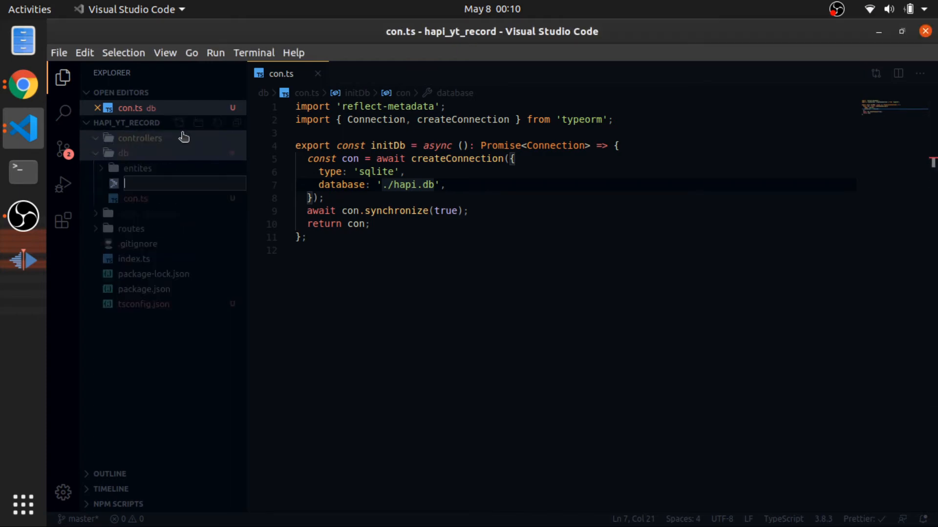
text(index.ts)
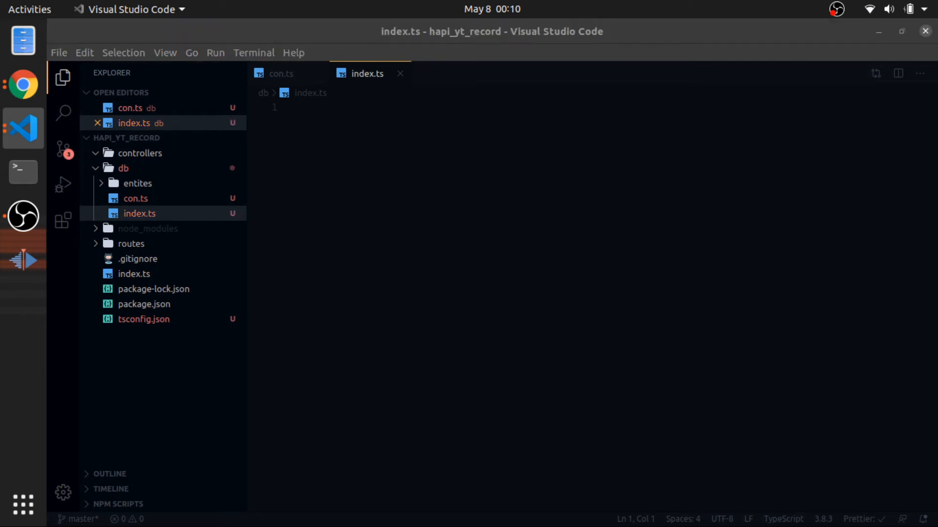
text(export {} from ')
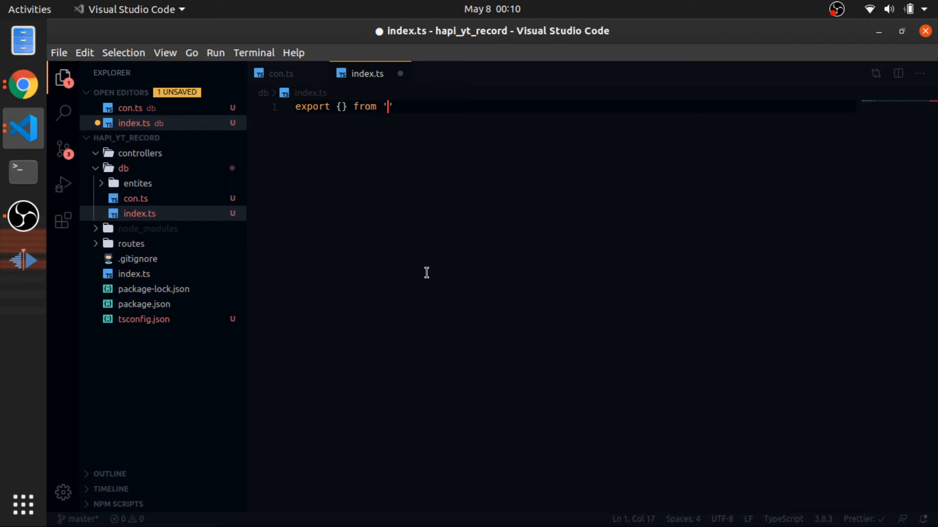
text(./)
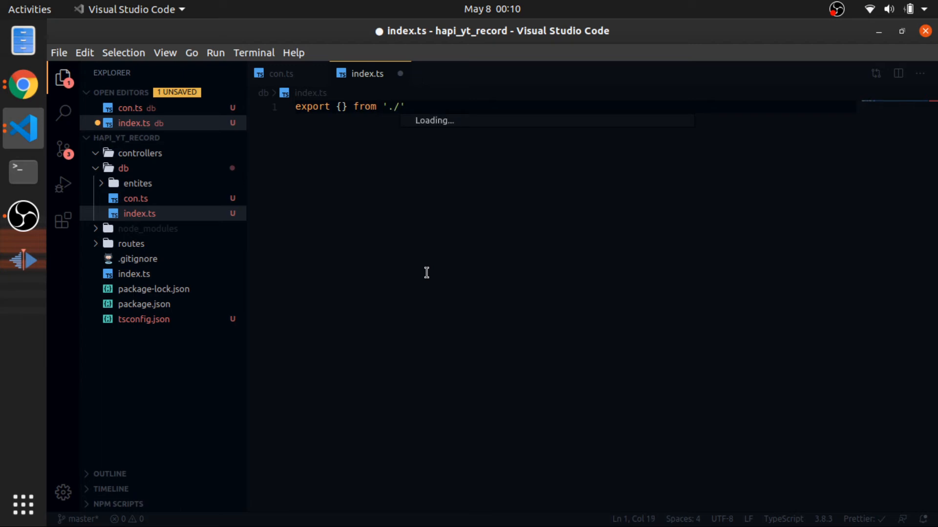
text(con)
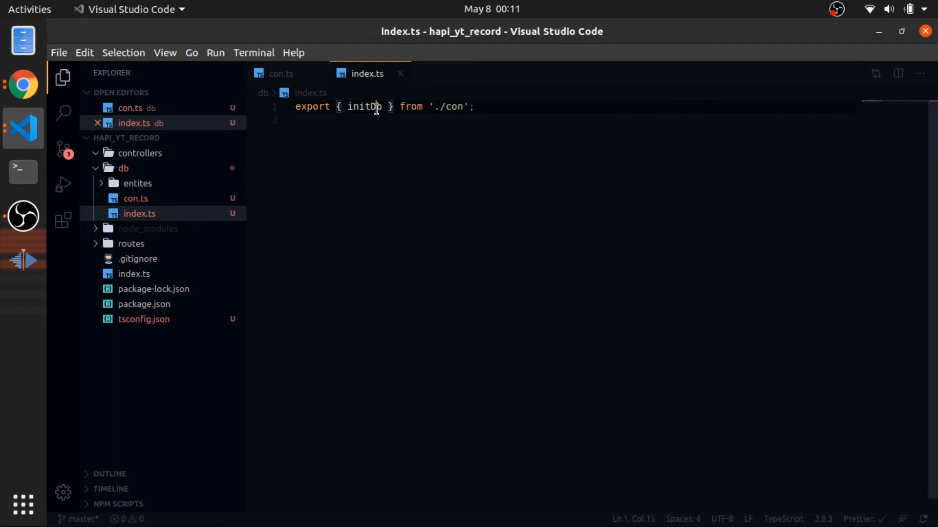
double_click(363, 107)
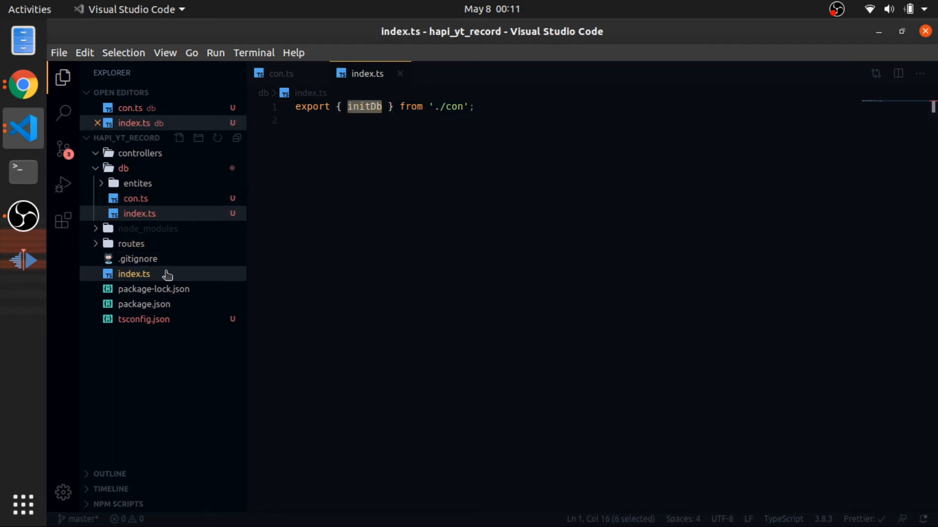
double_click(133, 274)
text(import {} from './)
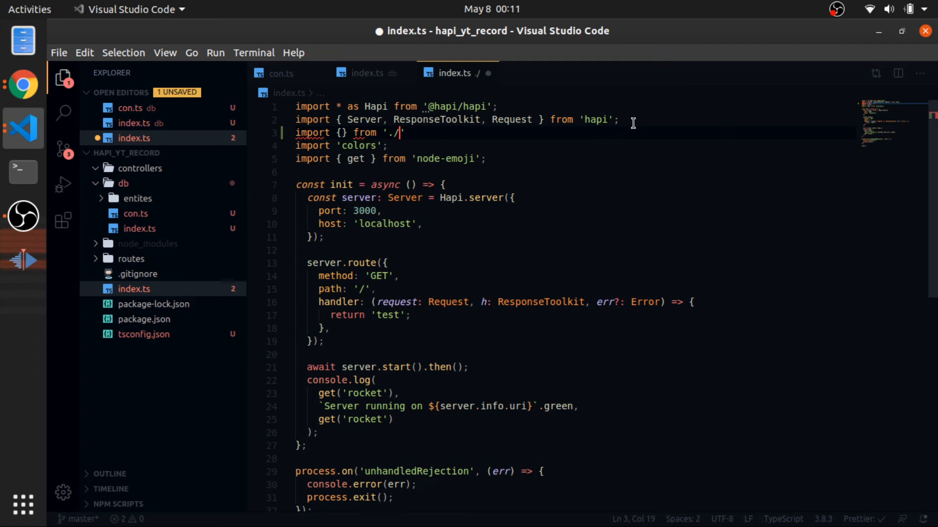
Step: Add import { initDb } from './db' to the root index.ts, checking the db index export
text(db)
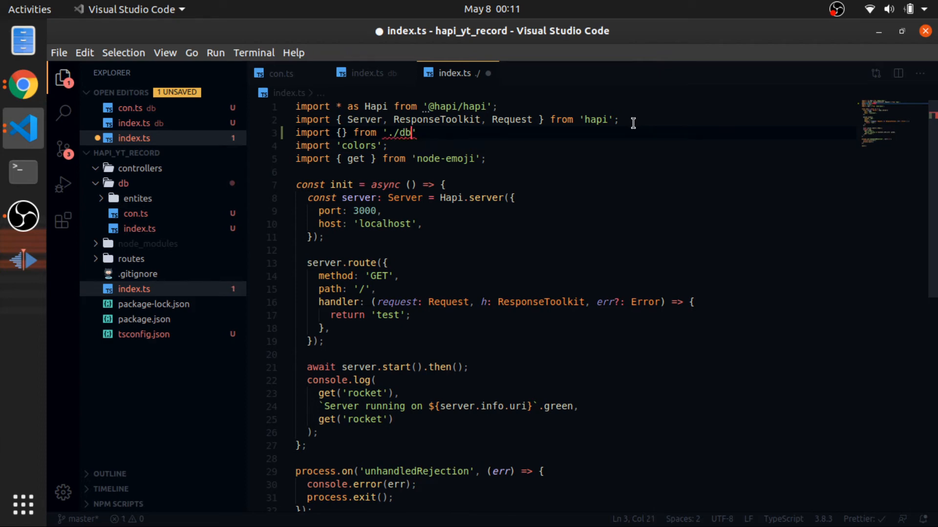
double_click(398, 133)
text(/)
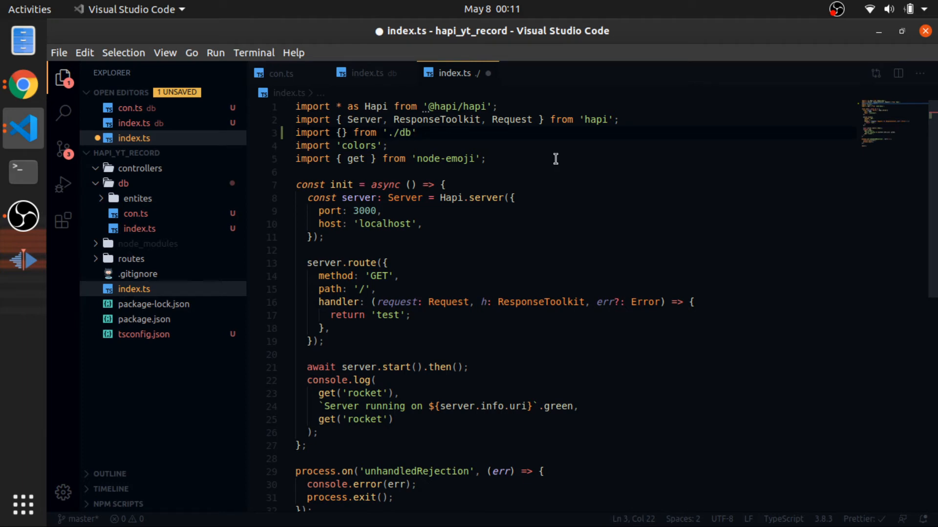
click(346, 133)
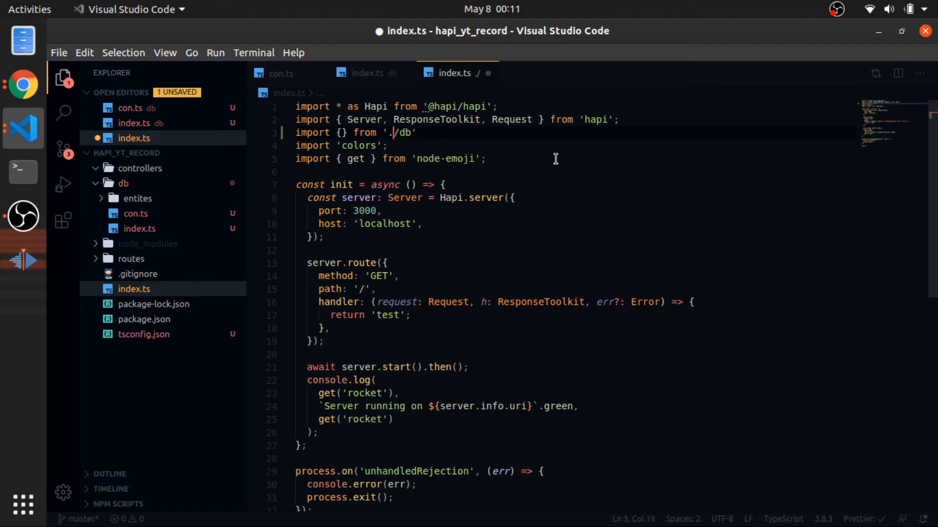
click(425, 133)
text(initDb)
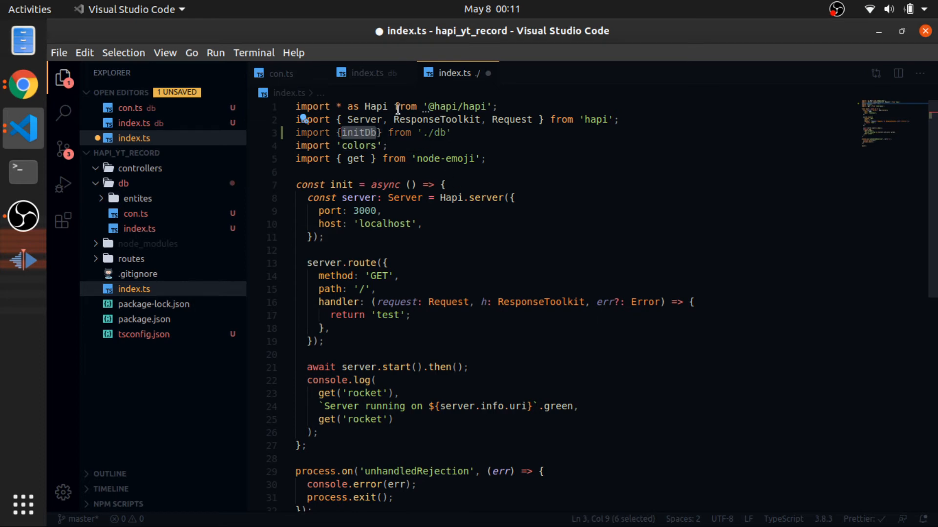
click(366, 73)
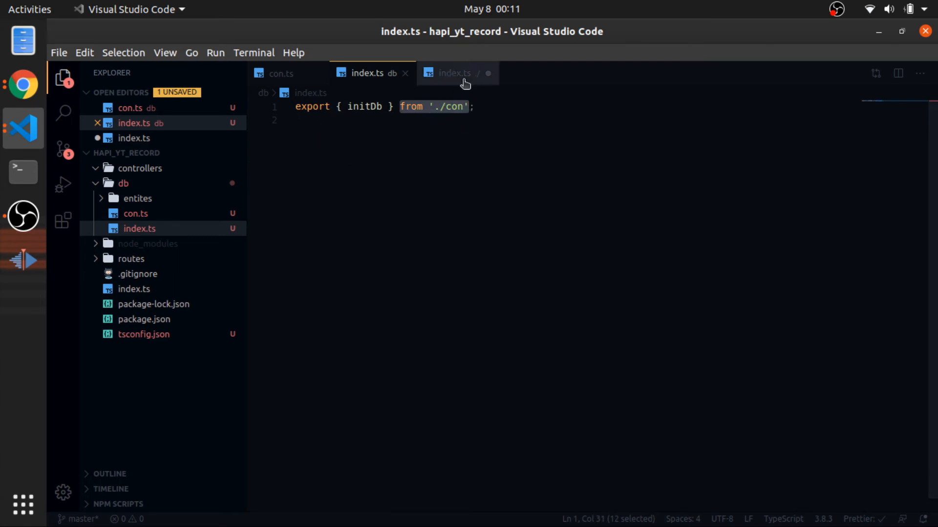
click(454, 73)
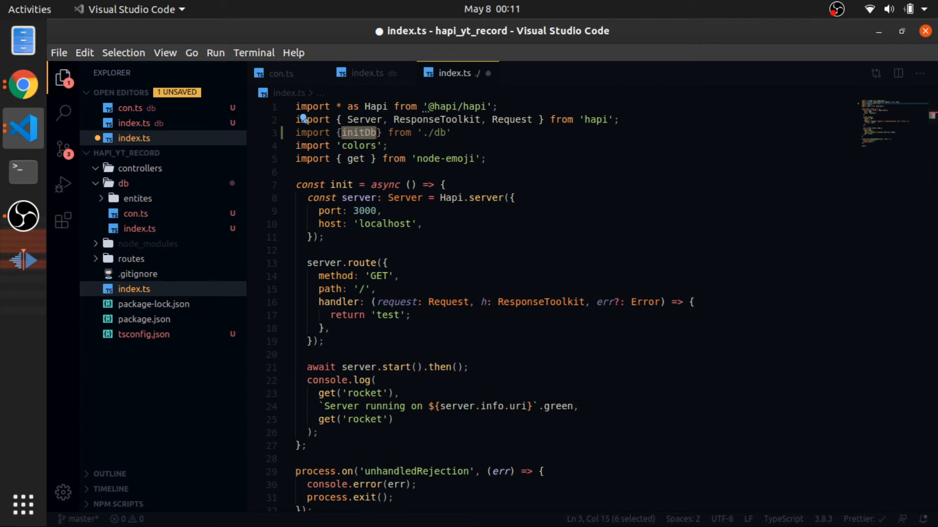
mouse_move(8, 377)
text(awat)
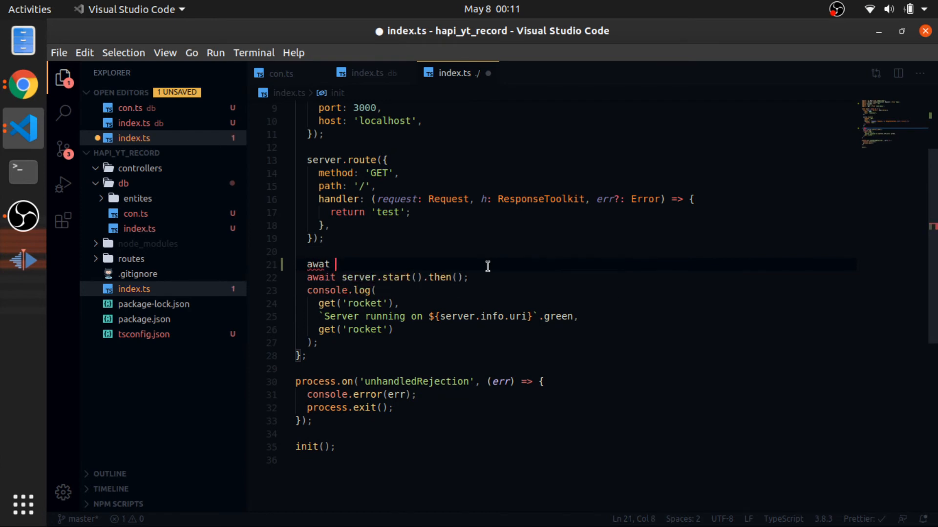
Step: Write initDb().then logging get('dvd'), 'DB init -> Done!', get('dvd') in index.ts and save
text(i)
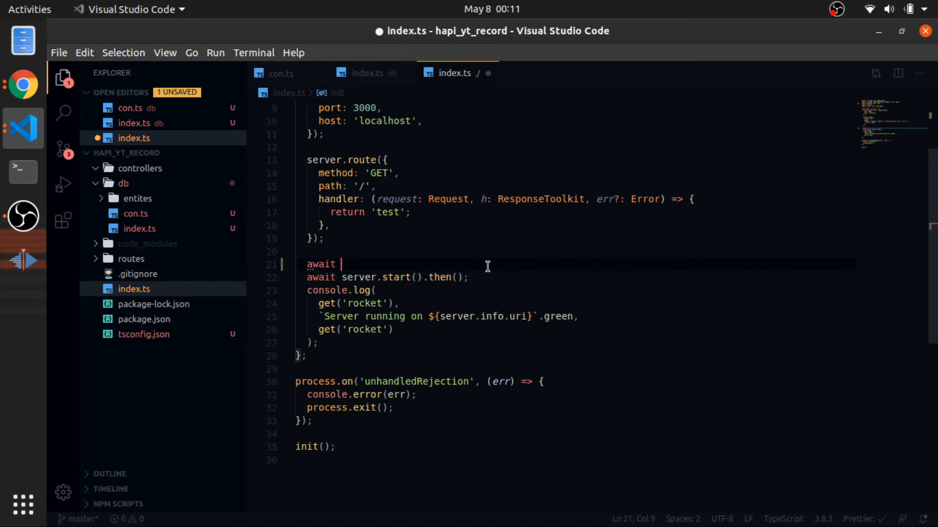
text(initDb())
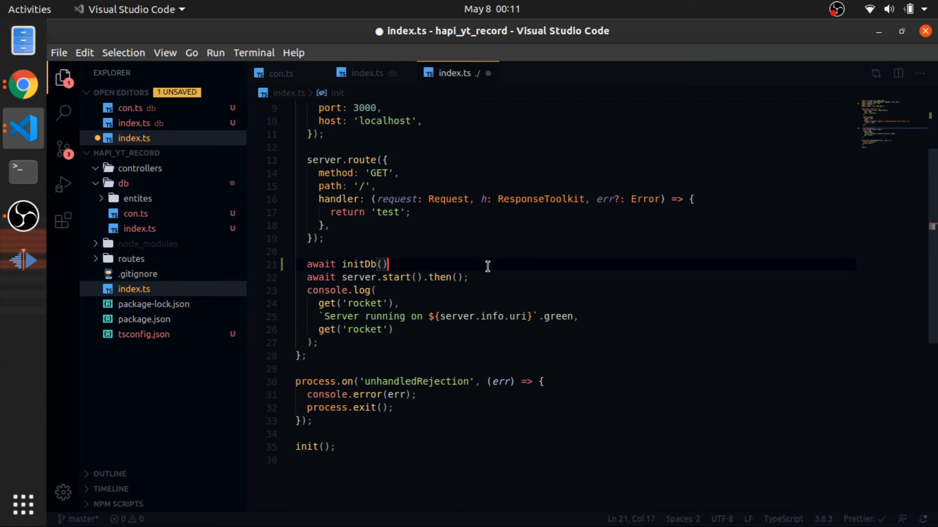
text(.then())
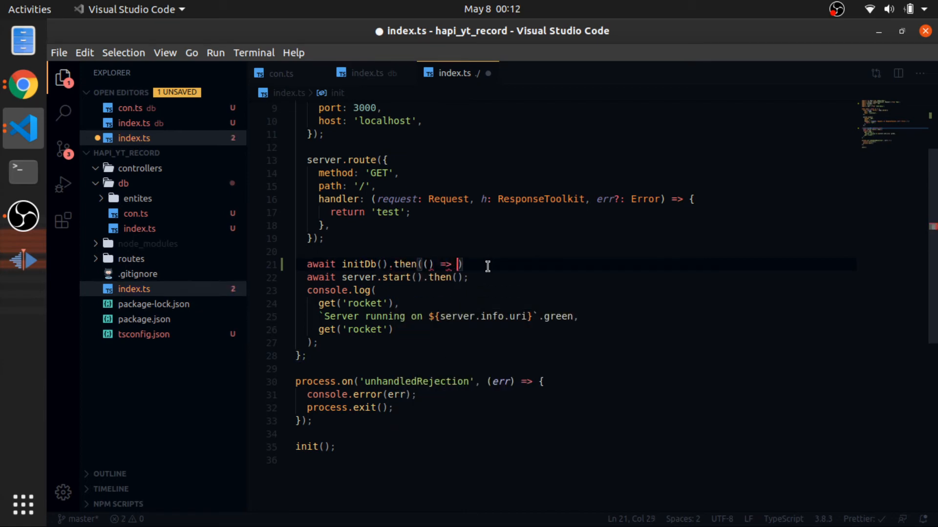
text(console.log()
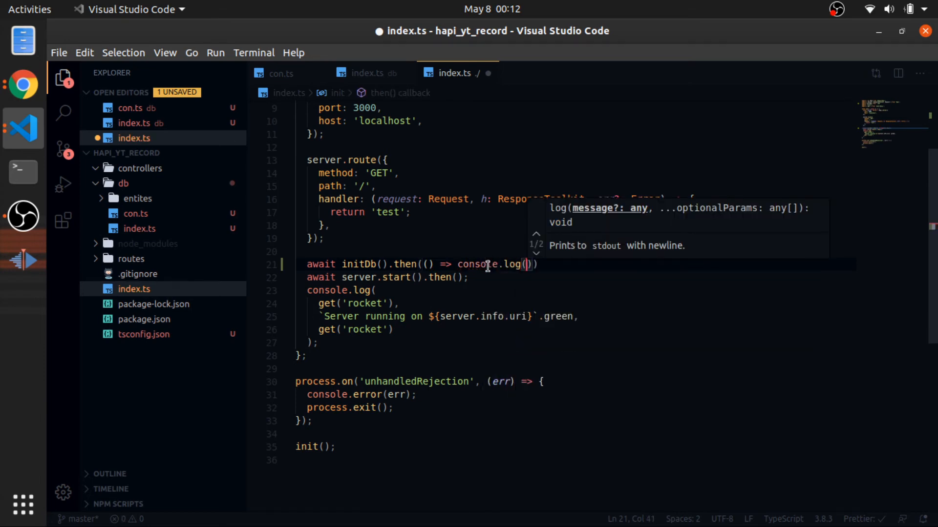
text(get(')
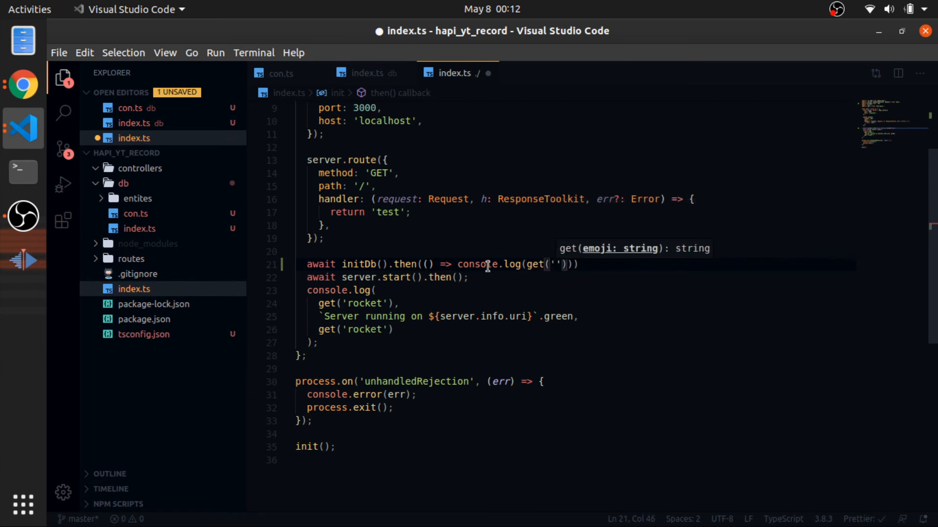
text(dvd)
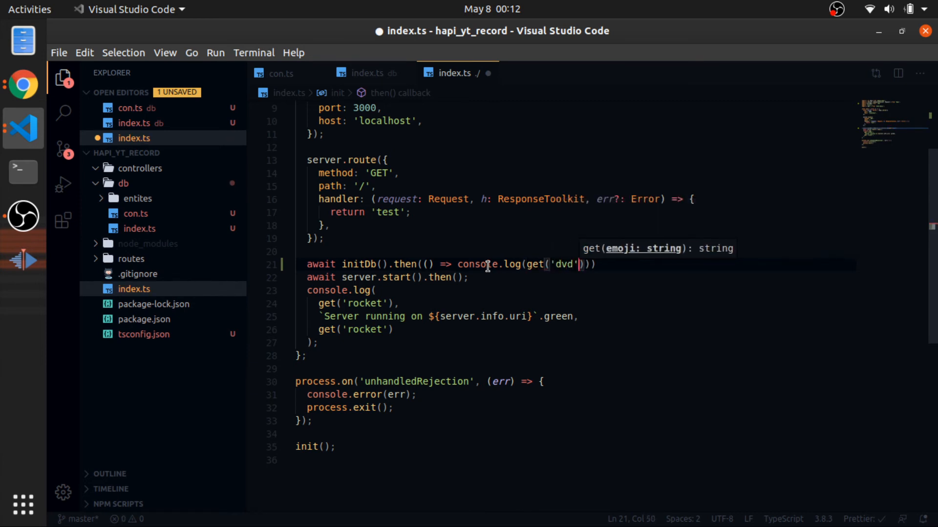
text(, '')
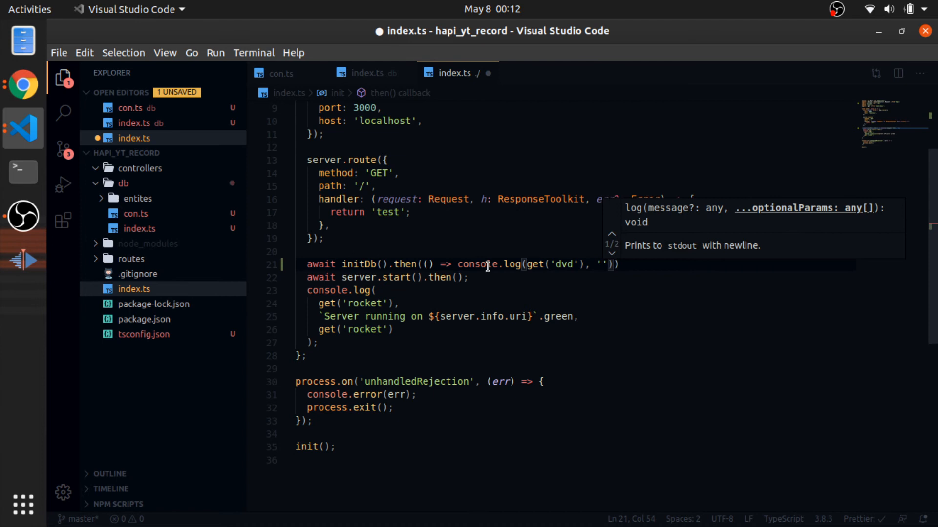
text(DB init -> Don)
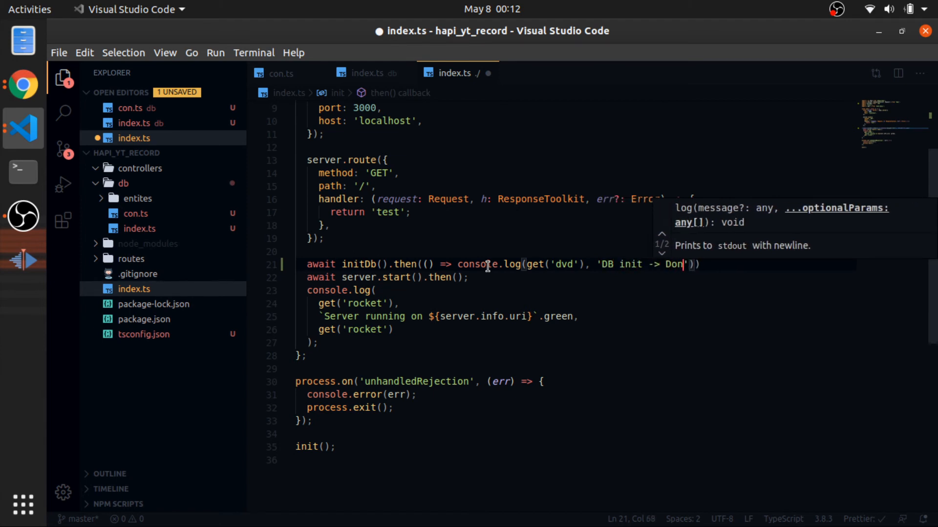
text(e!', get('dvd)
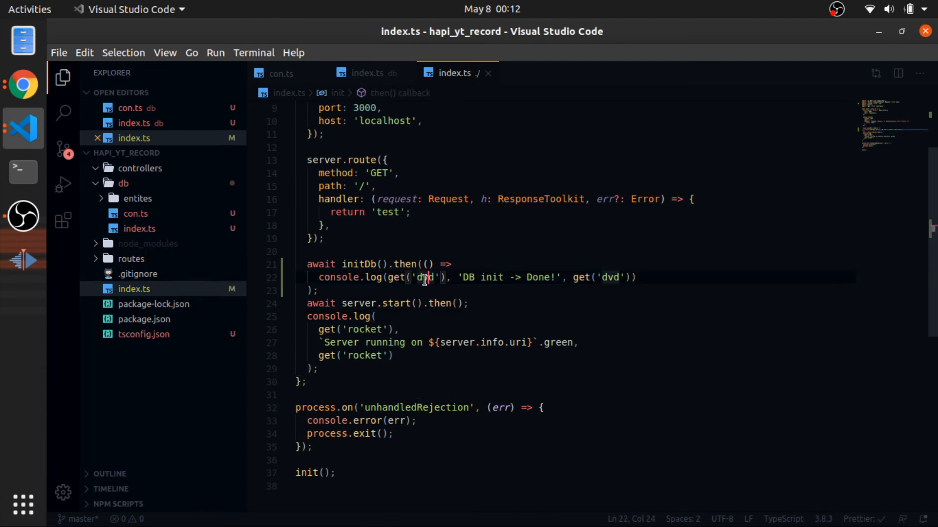
mouse_move(23, 83)
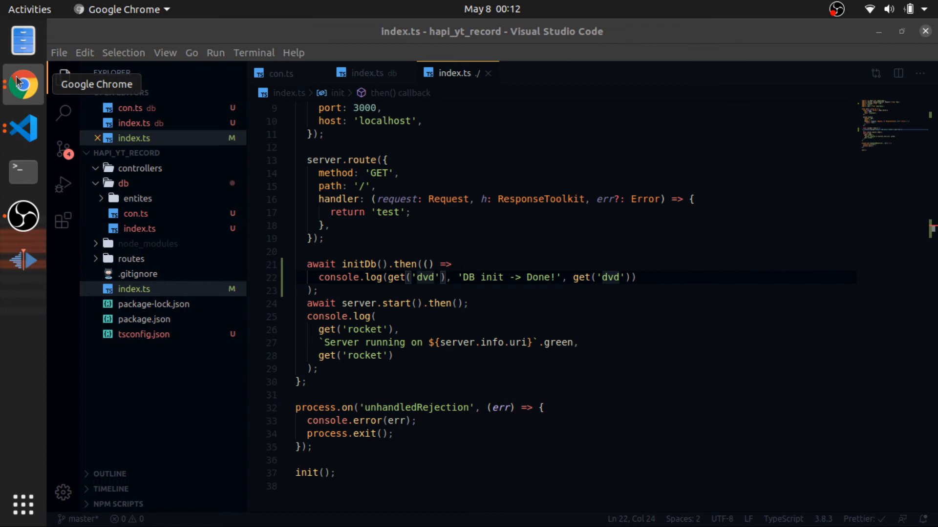
Step: Switch to Chrome's Emojipedia tab and open the Grinning Face emoji page
click(23, 85)
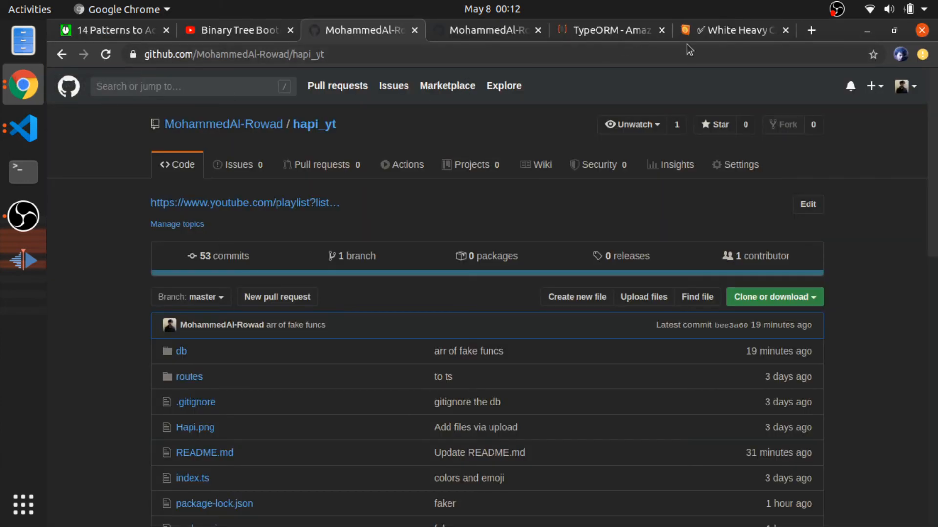
click(731, 29)
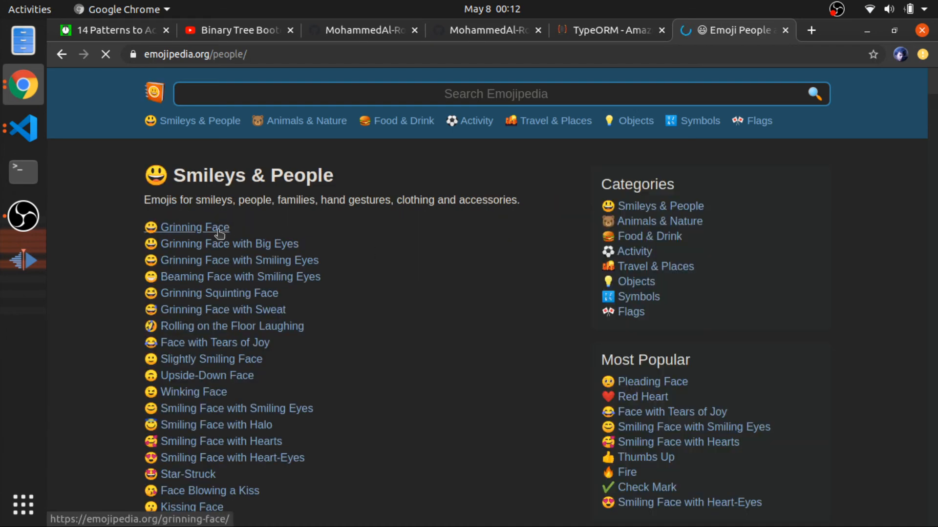
click(194, 227)
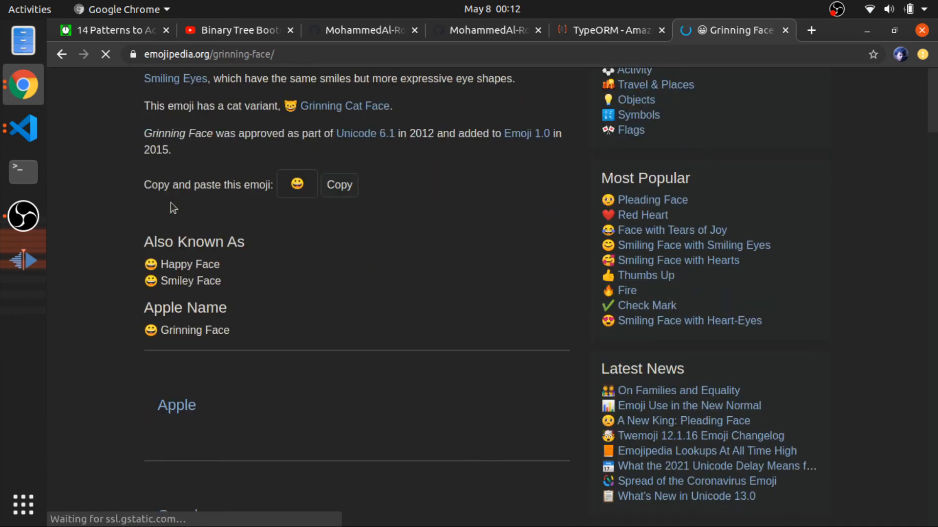
Step: Locate the Shortcodes section and select the ':grinning:' shortcode
scroll(down, 3)
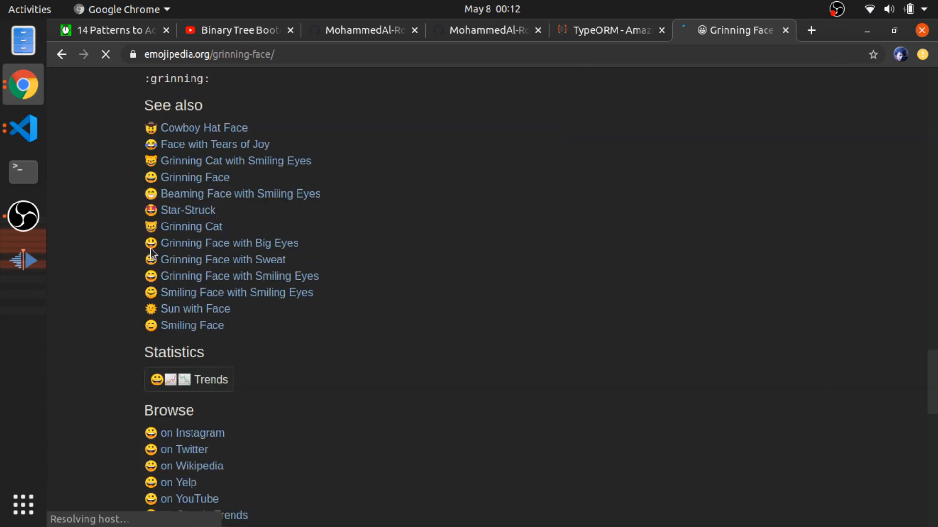
scroll(up, 3)
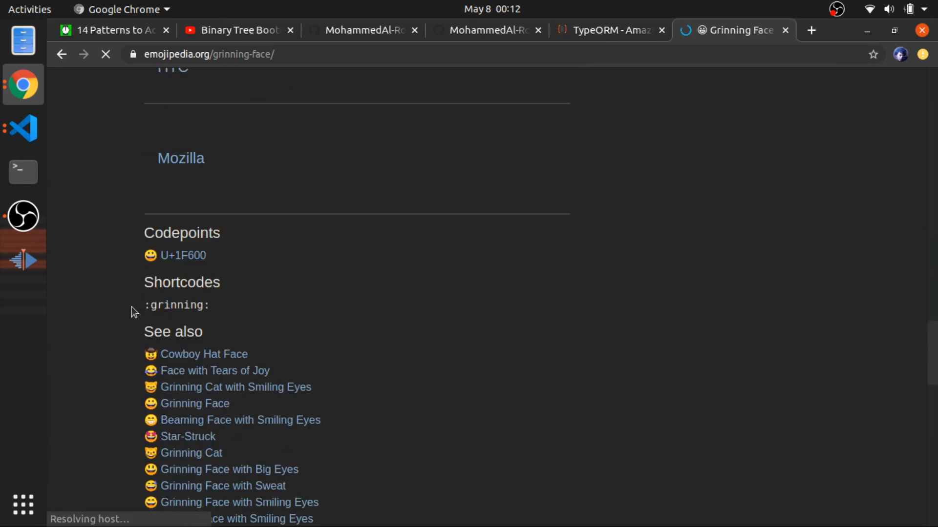
double_click(177, 305)
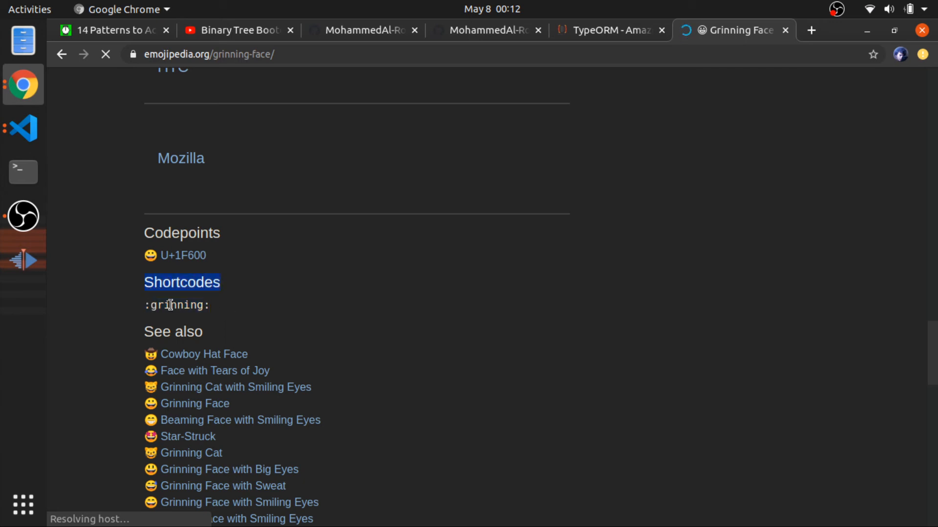
double_click(176, 305)
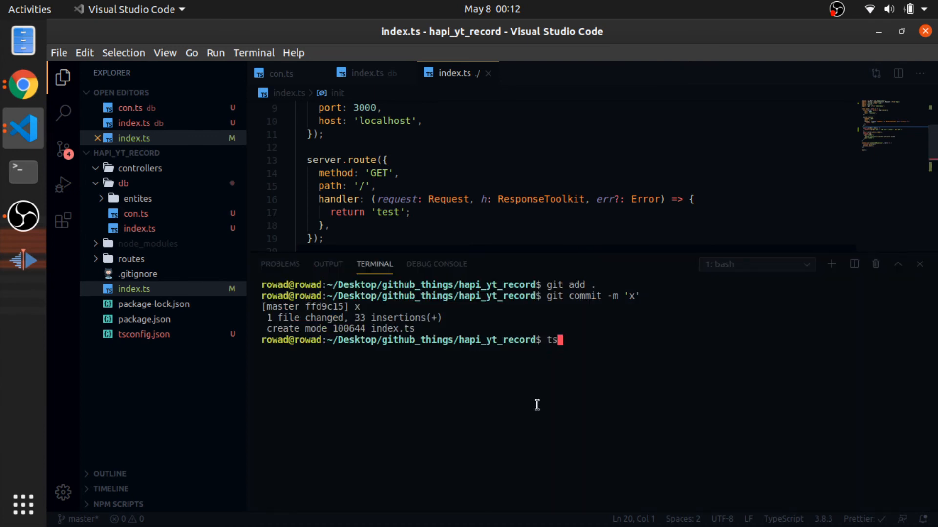
Step: Run npm run ts-node-dev index.ts in the integrated terminal
text(npm ri)
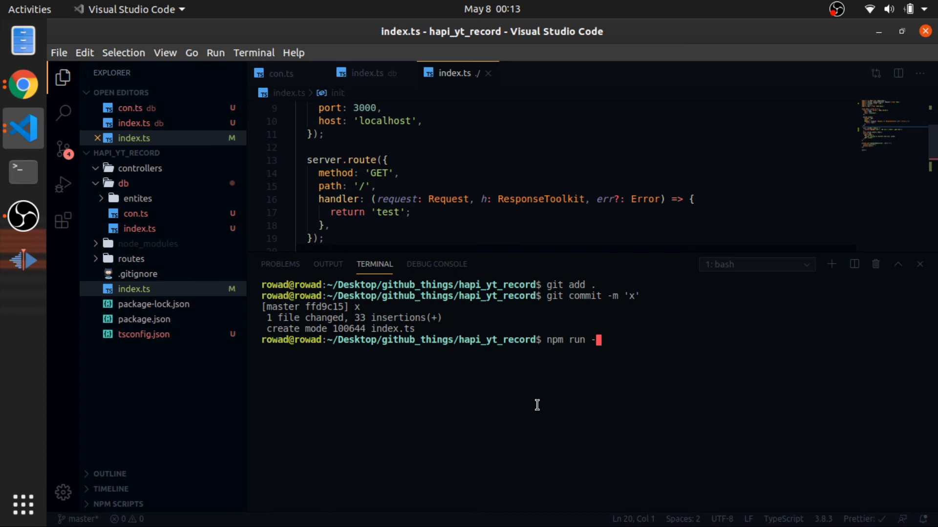
text(ts-node-dev index.ts)
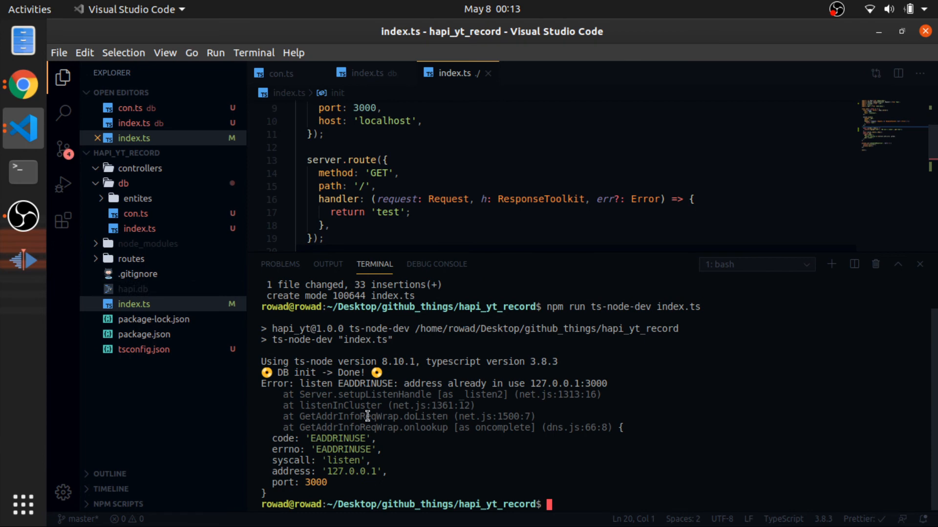
mouse_move(489, 466)
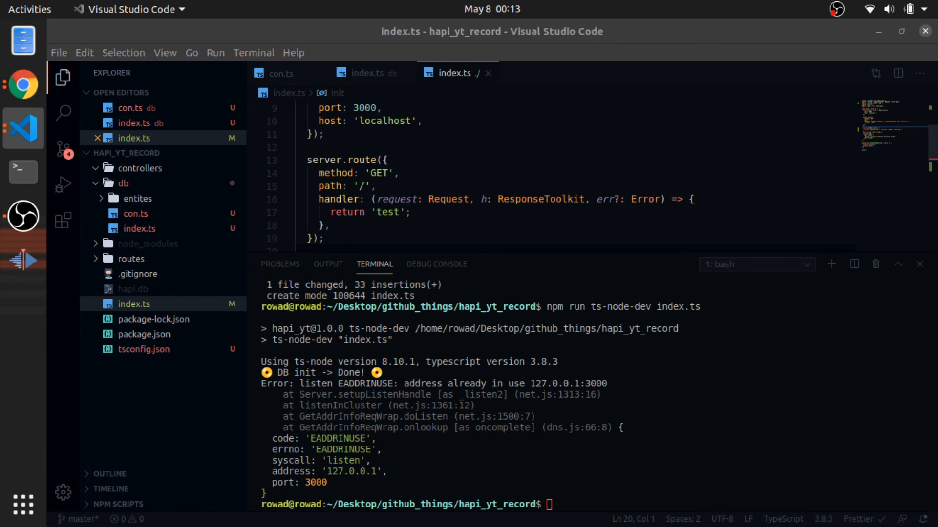
mouse_move(530, 453)
text(npm run ts-node-dev index.ts)
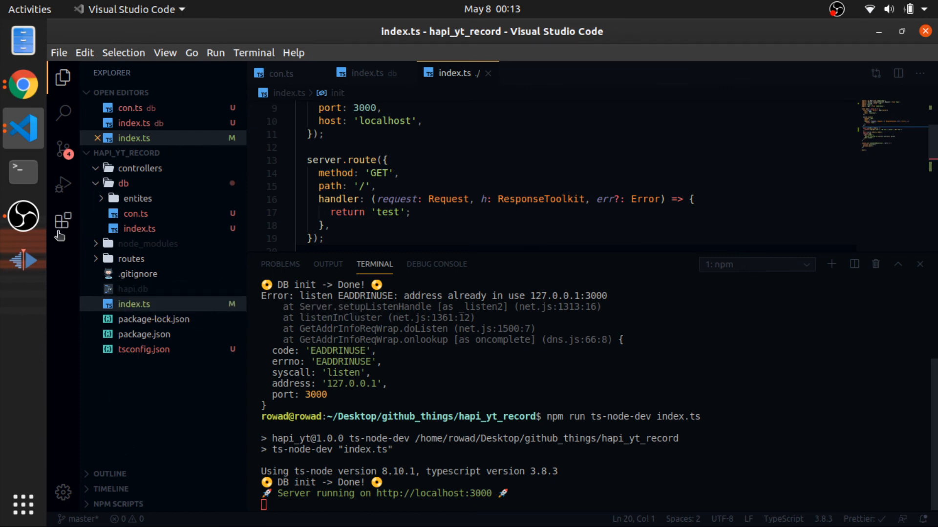
Step: View the installed SQLite extension's details, then switch back to Chrome
click(63, 221)
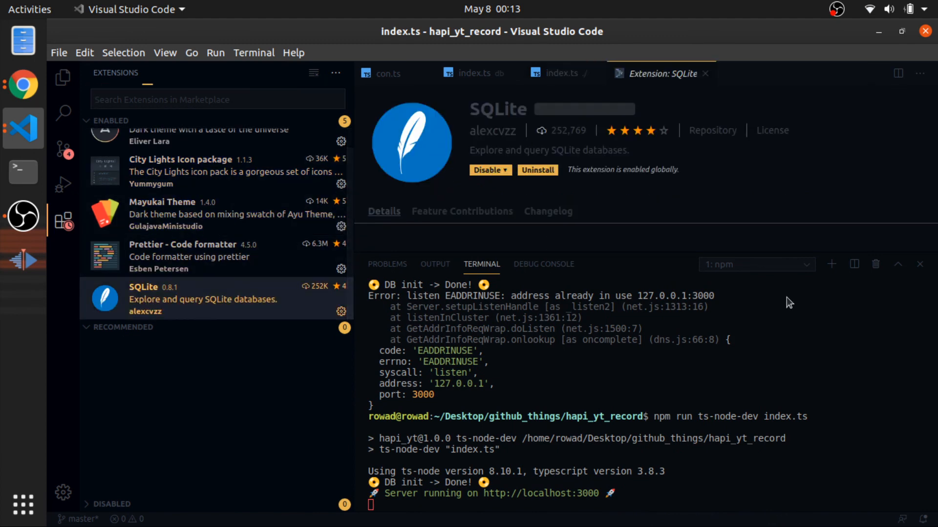
click(920, 264)
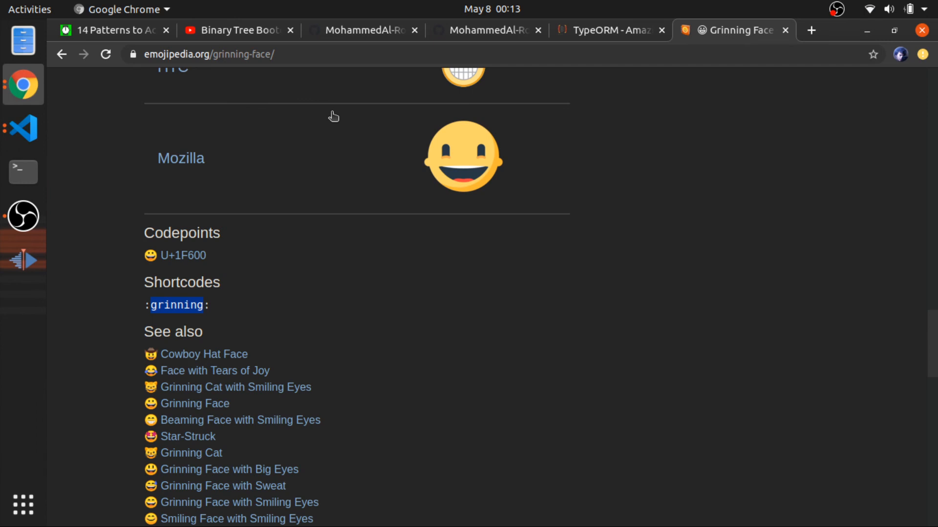
Step: Start a Google search for 'dbeaver' in a new Chrome tab
click(811, 29)
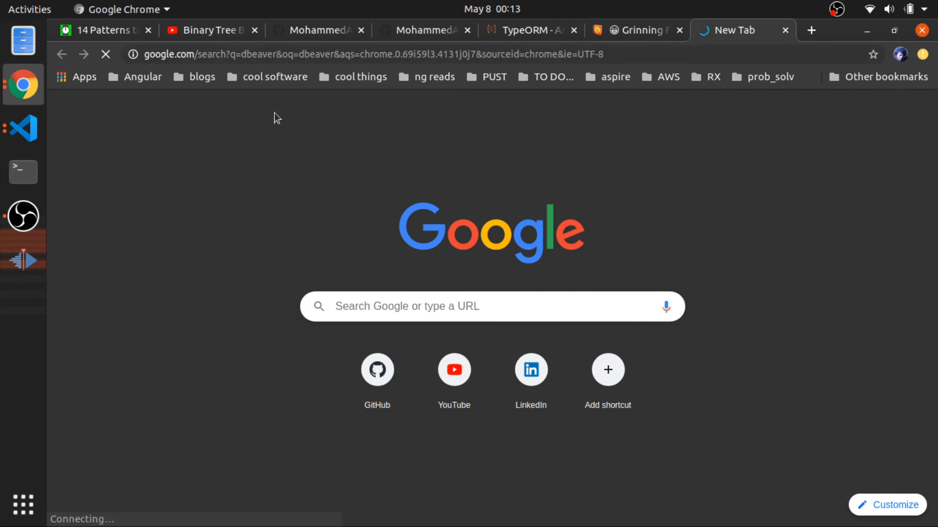
mouse_move(332, 155)
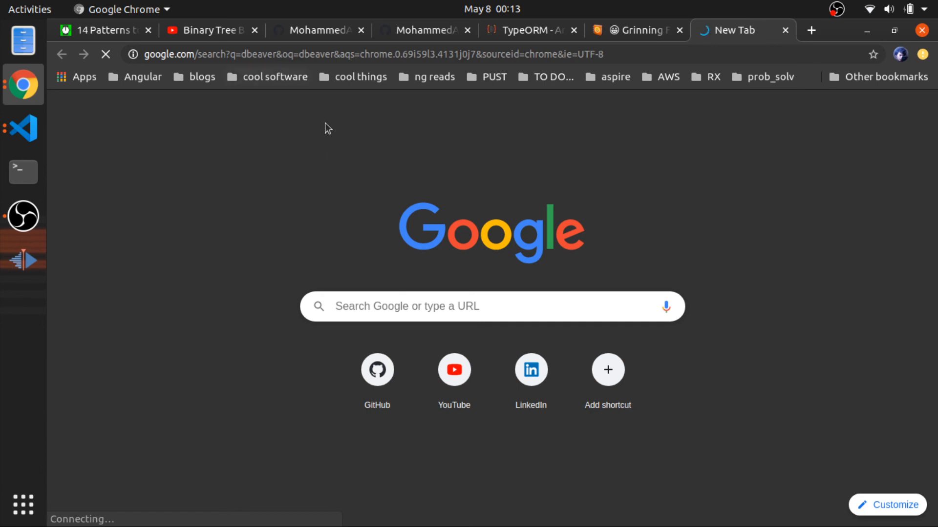
mouse_move(719, 196)
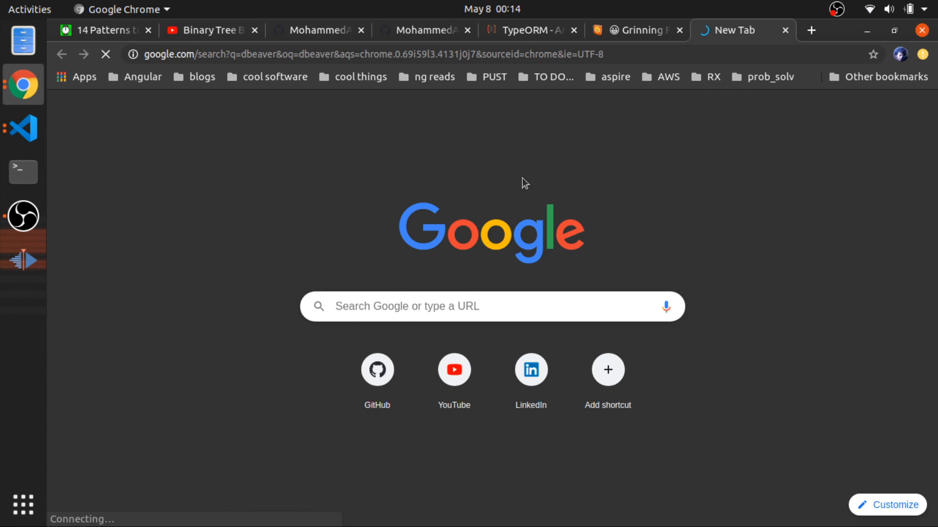
mouse_move(515, 150)
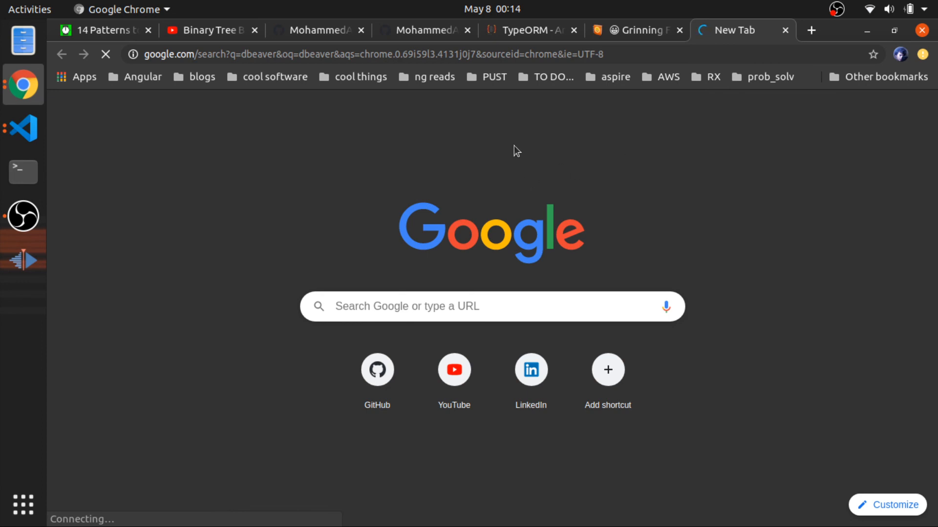
mouse_move(395, 138)
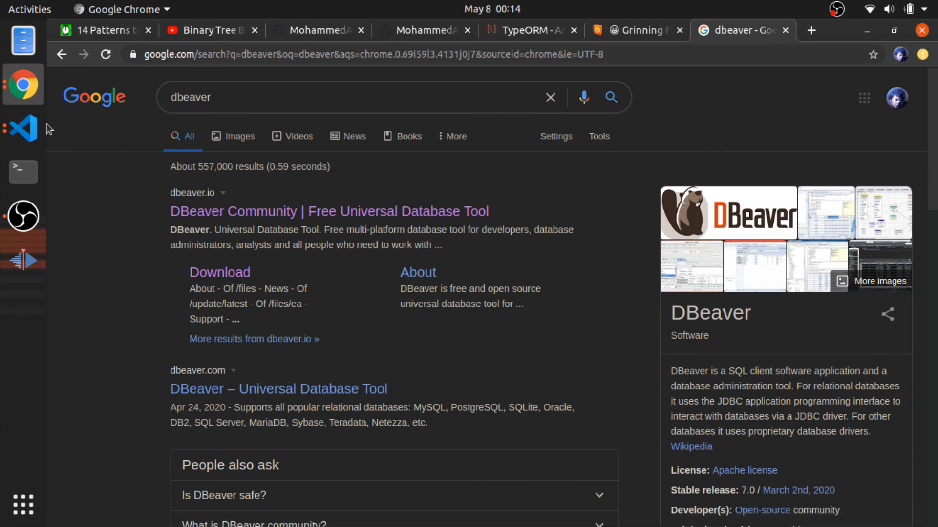
Step: Return to VS Code and close the Extension: SQLite tab to show con.ts
click(24, 128)
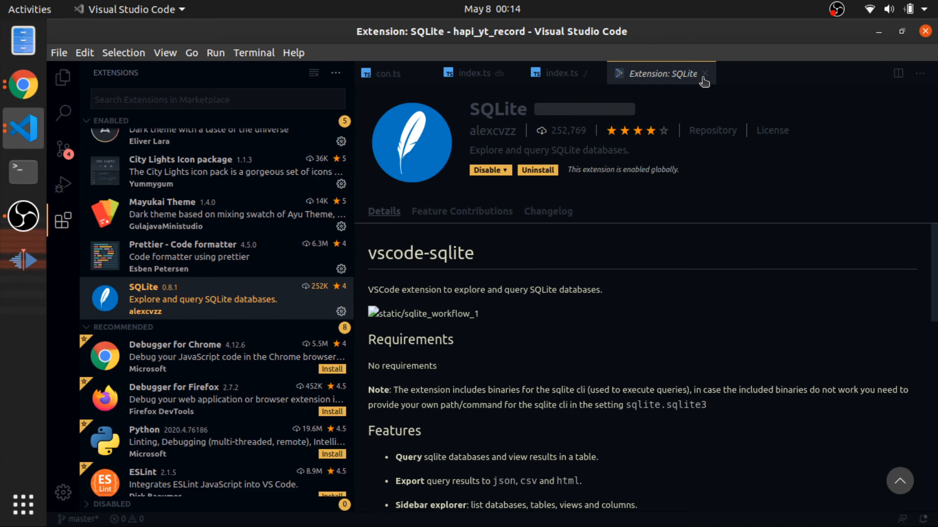
click(389, 73)
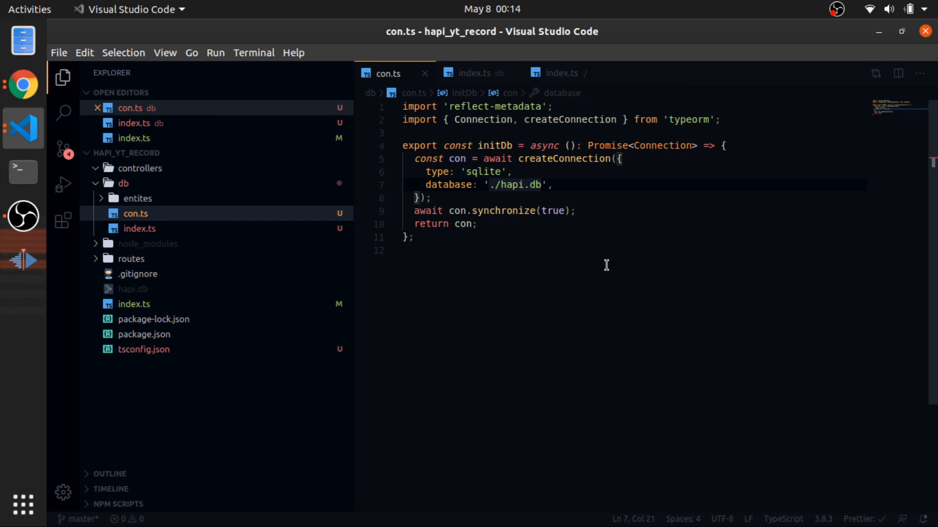
mouse_move(479, 253)
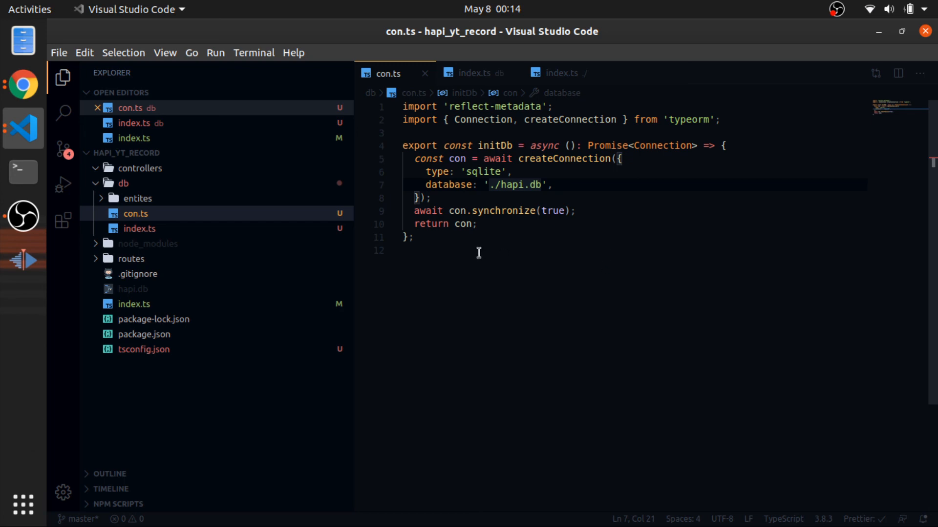